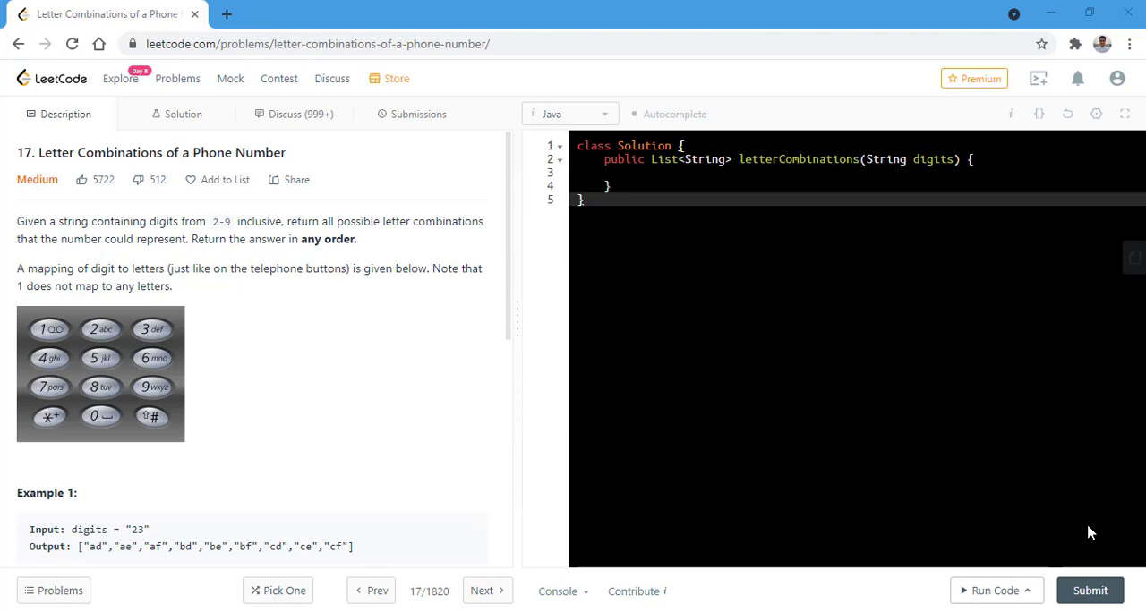
mouse_move(997, 576)
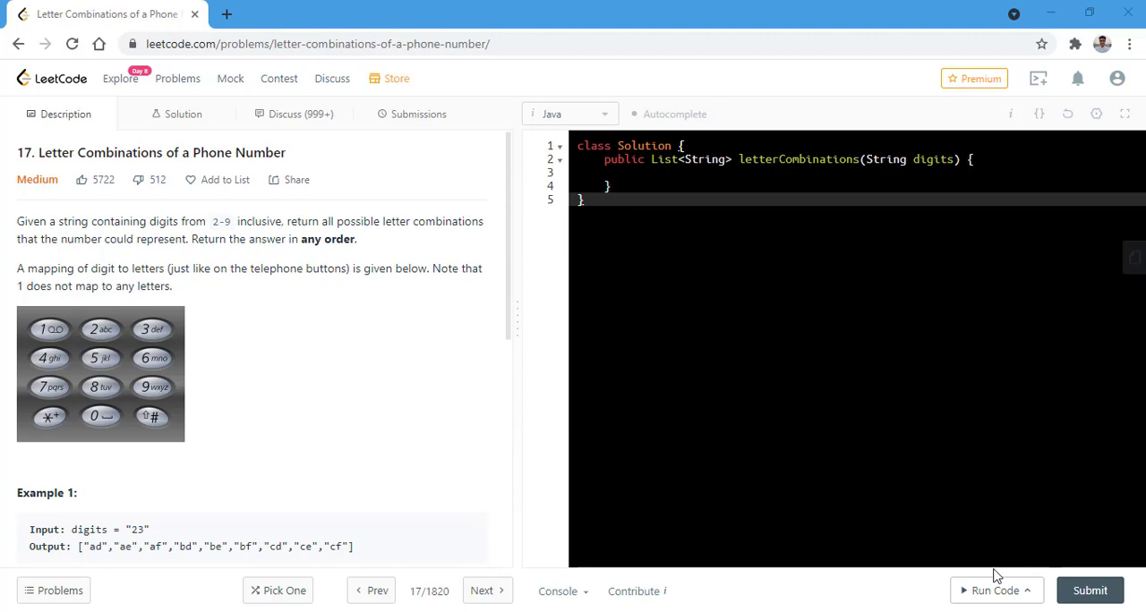
mouse_move(99, 349)
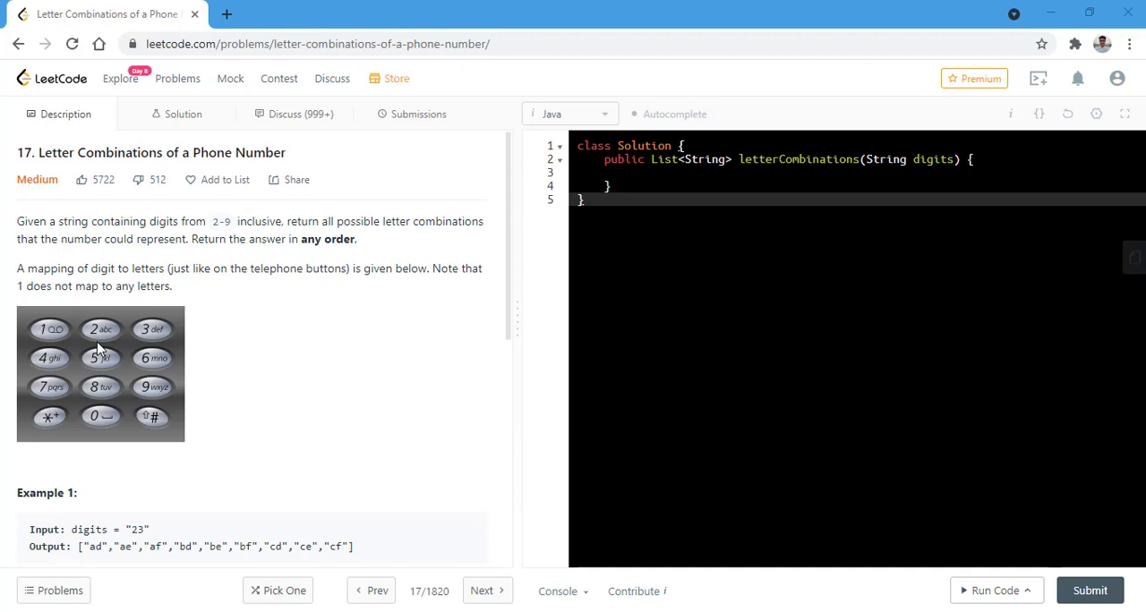
mouse_move(154, 406)
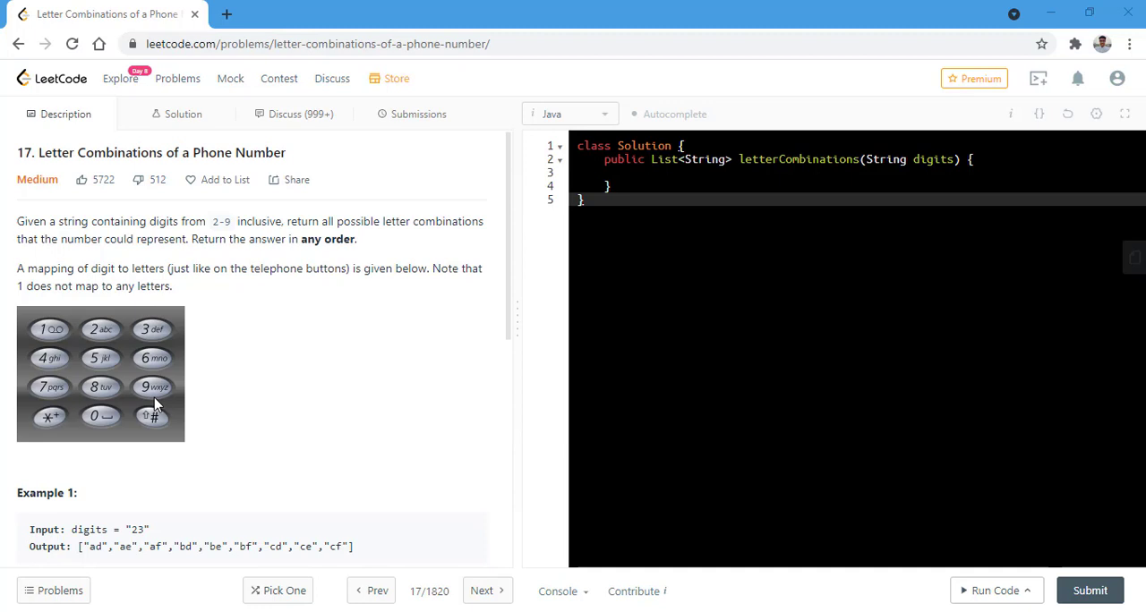
Step: Declare a List<String> result field in the Solution class
scroll(down, 3)
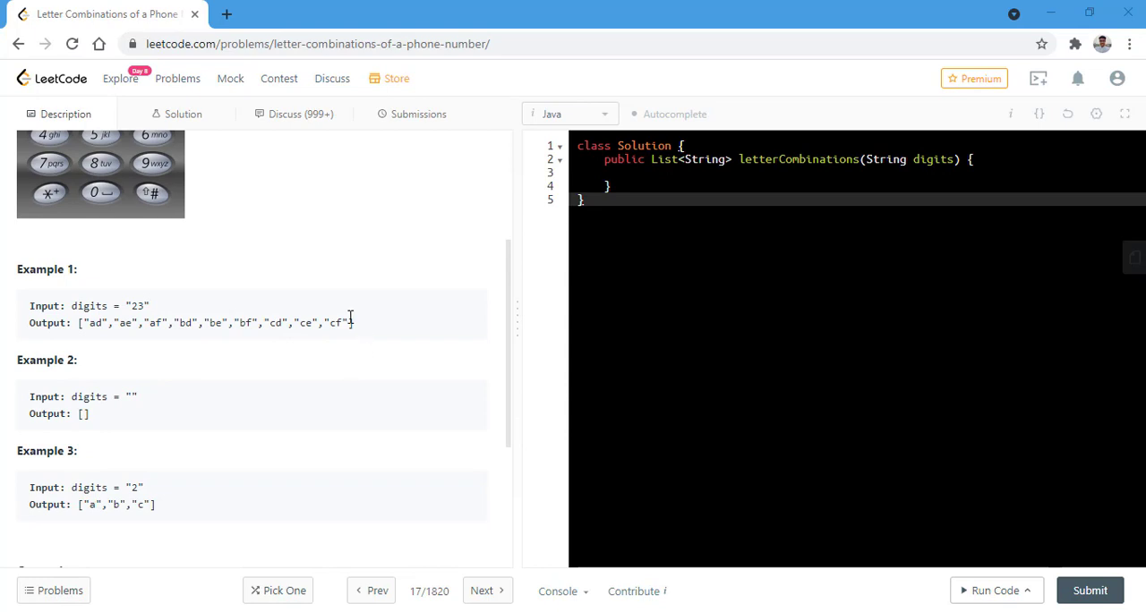
scroll(down, 3)
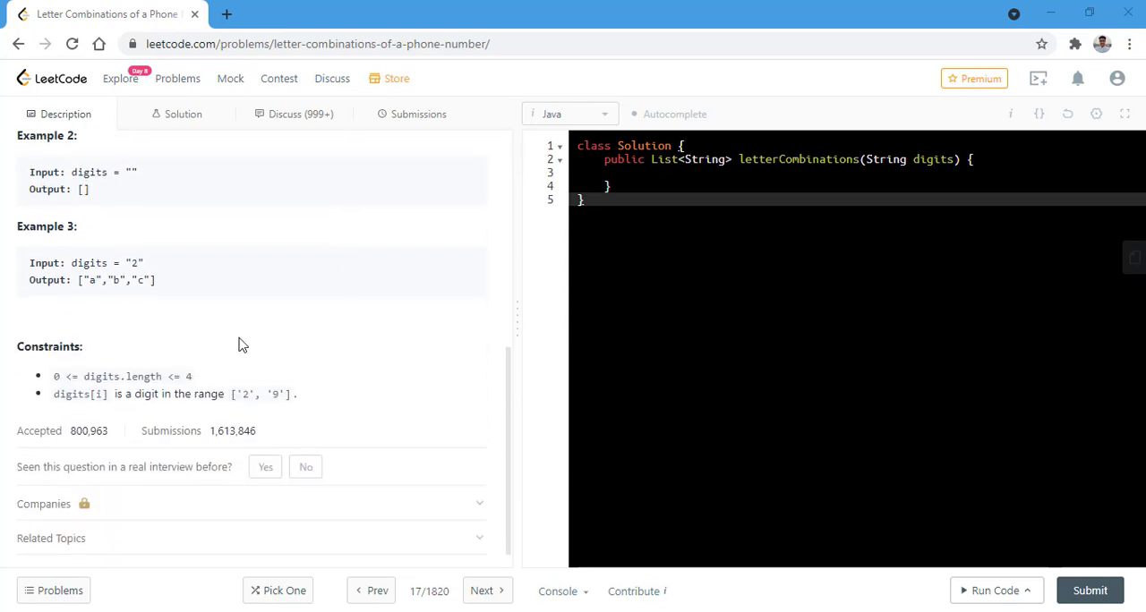
mouse_move(82, 376)
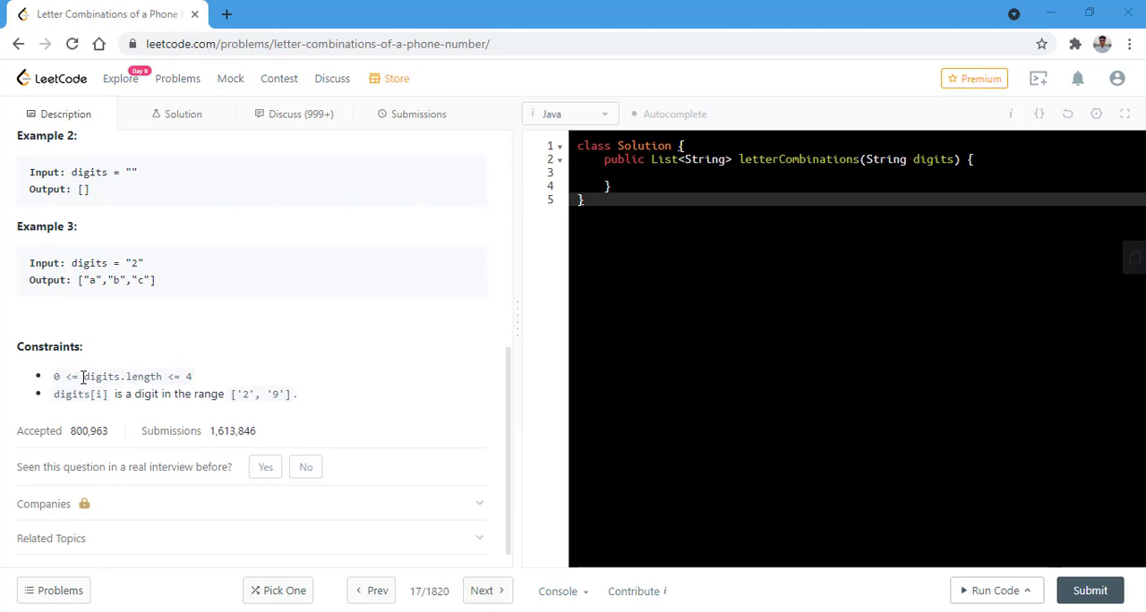
double_click(100, 376)
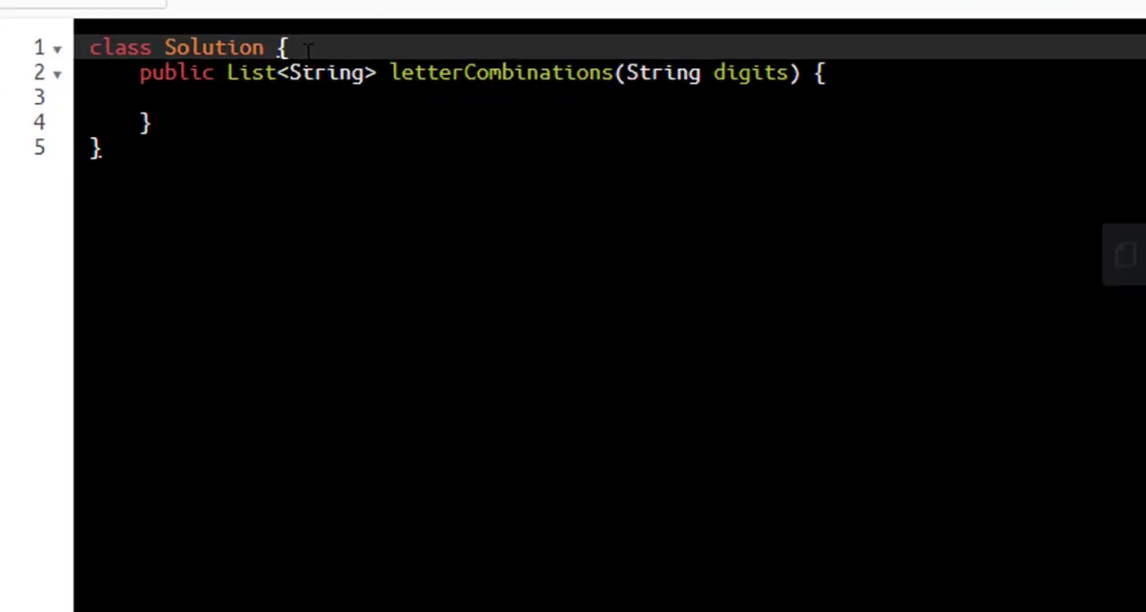
text(Lis)
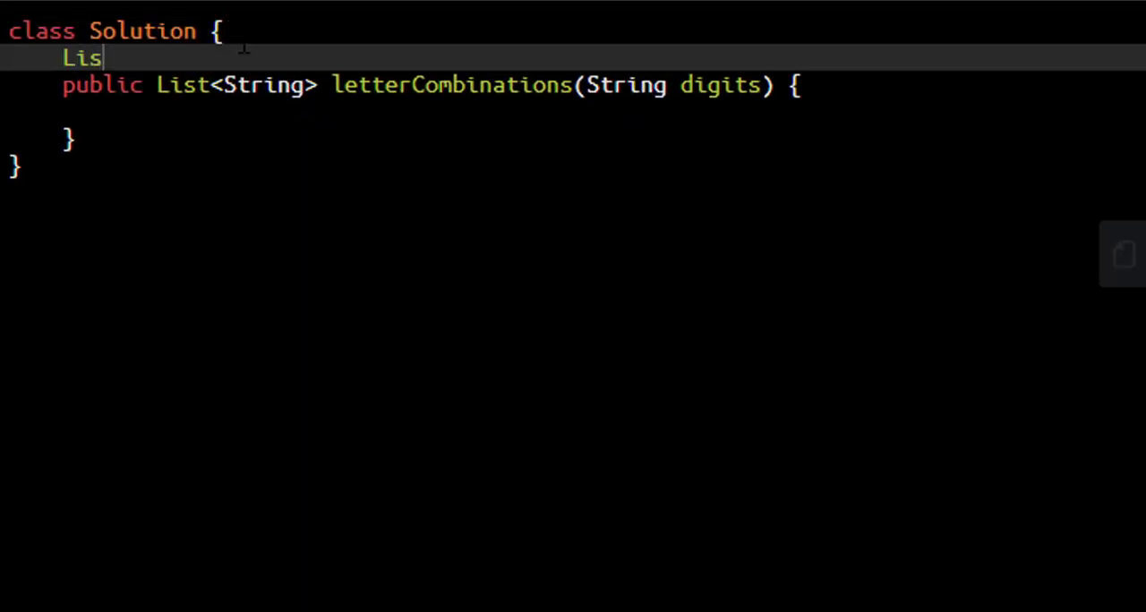
text(t<String>)
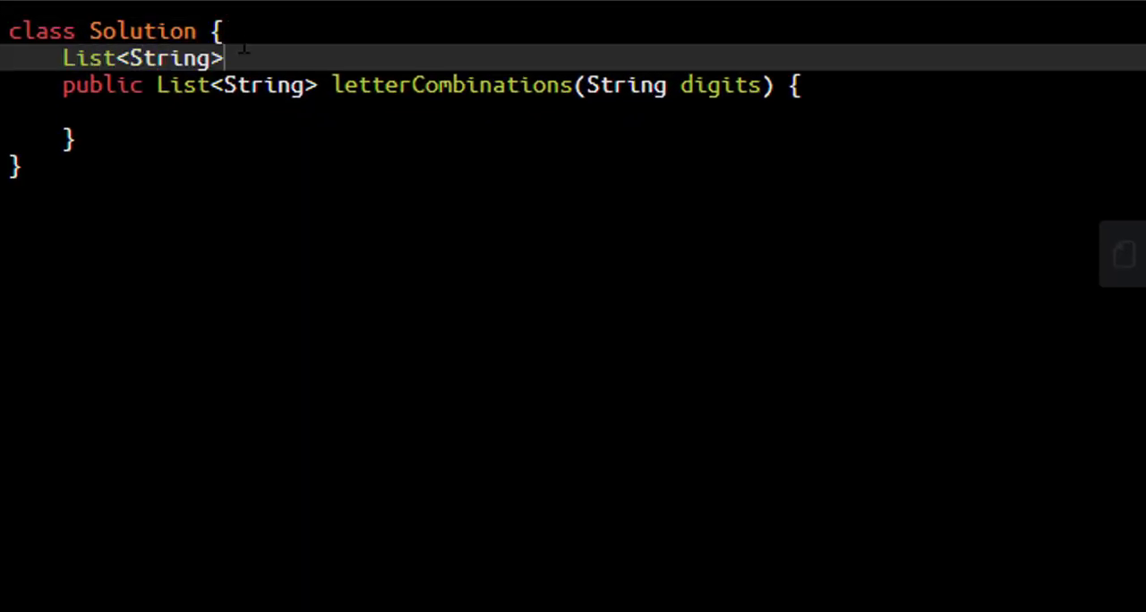
text(result=null;)
text(return)
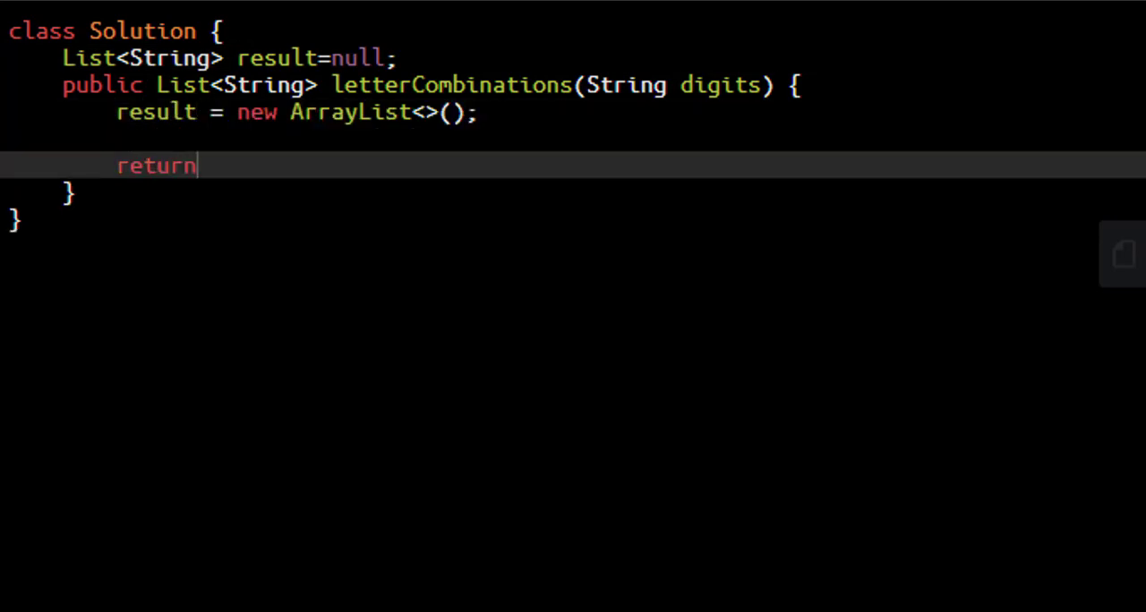
Step: Make letterCombinations call dfs() and return result
text(resul)
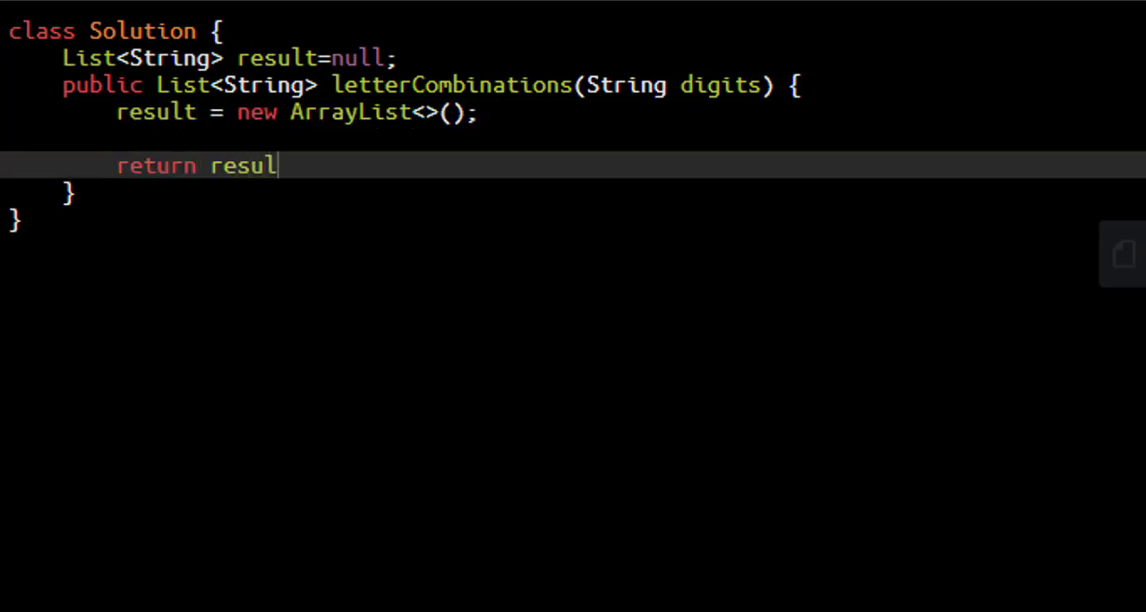
text(t;)
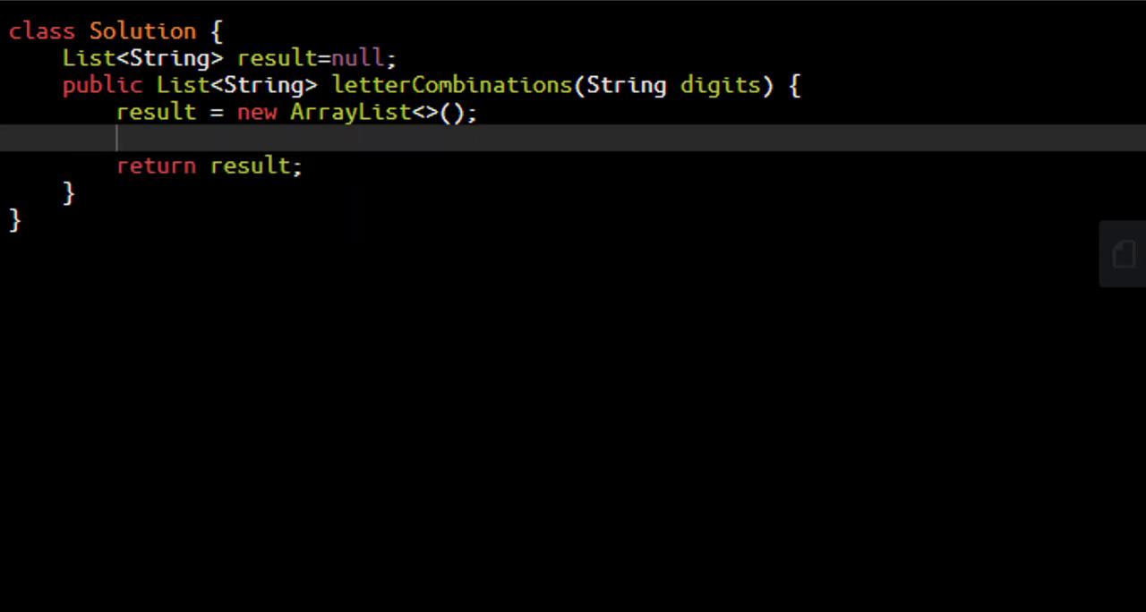
text(df)
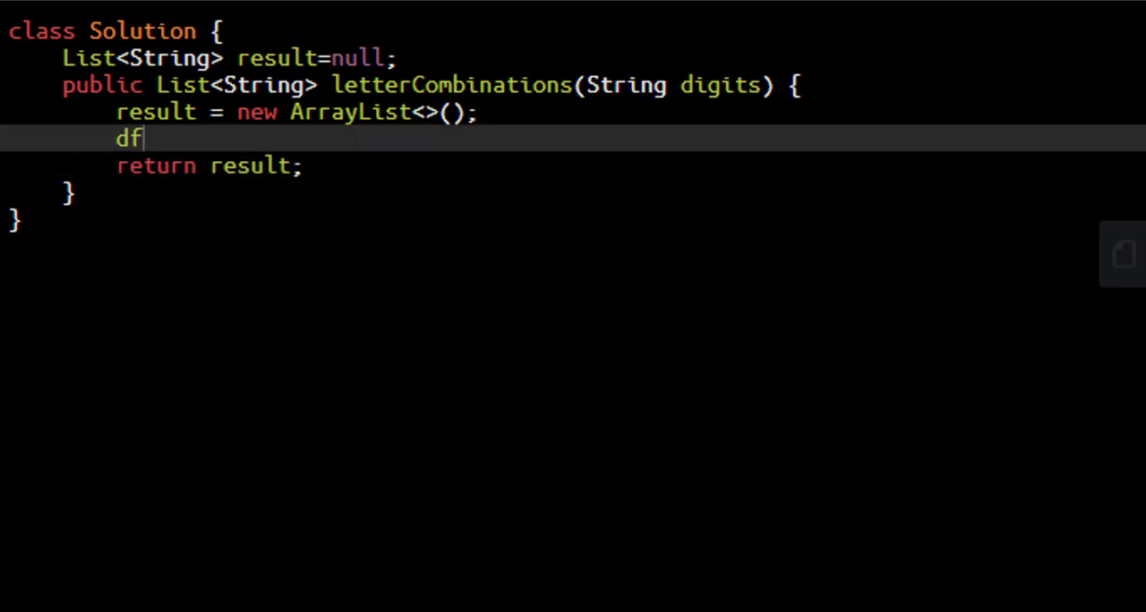
text(s();)
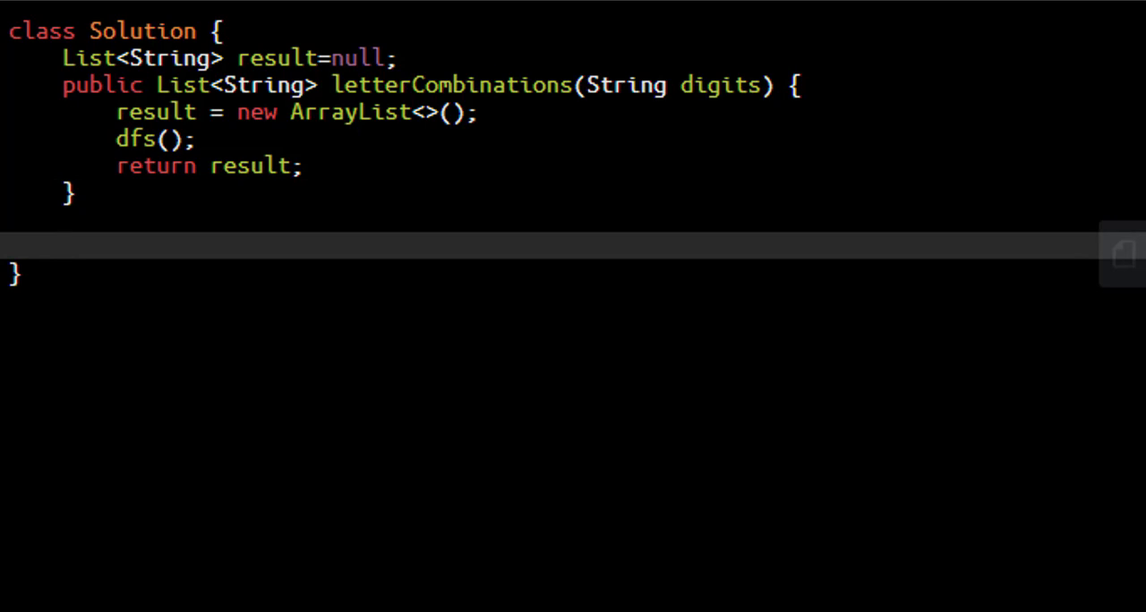
Step: Declare an empty dfs(int length, String digits, StringBuilder temp) method
text(dfs())
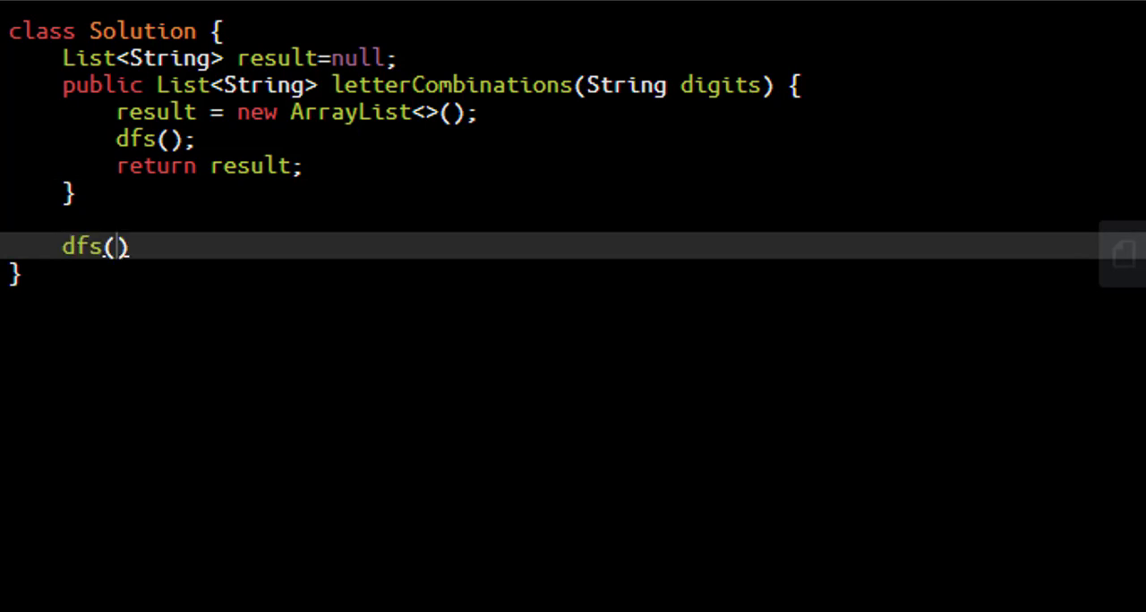
text(int leng)
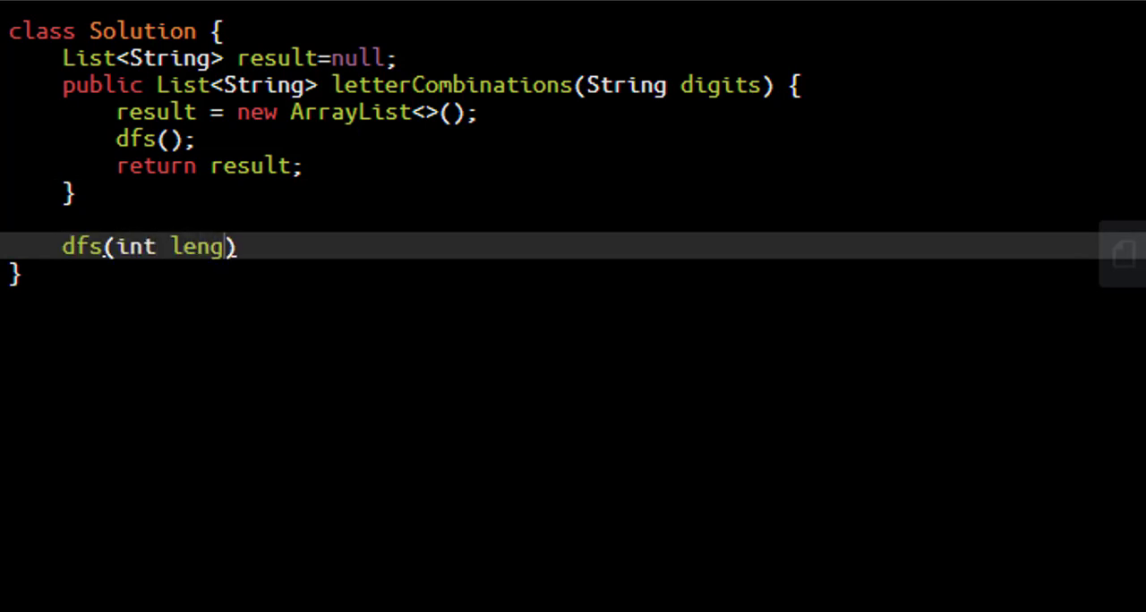
text(th,)
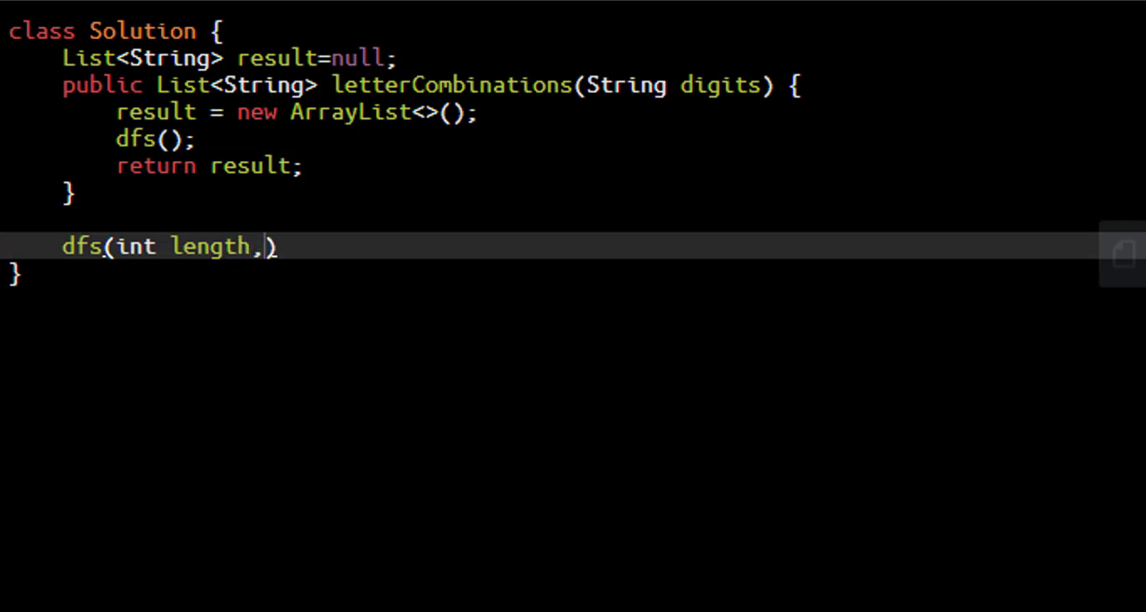
text(String digits,String)
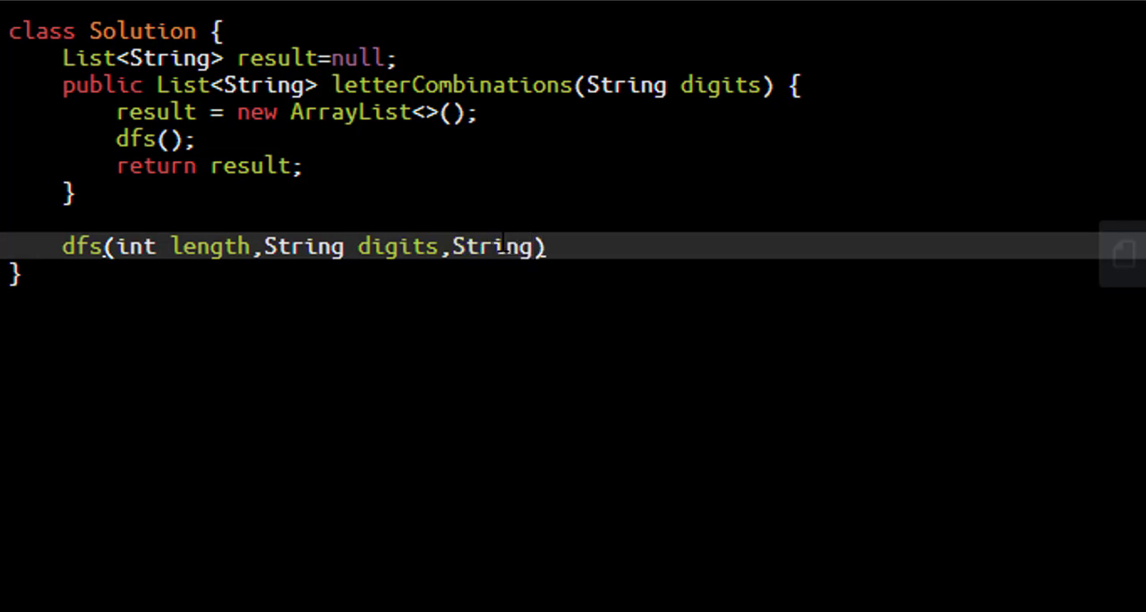
text(Builder temp)
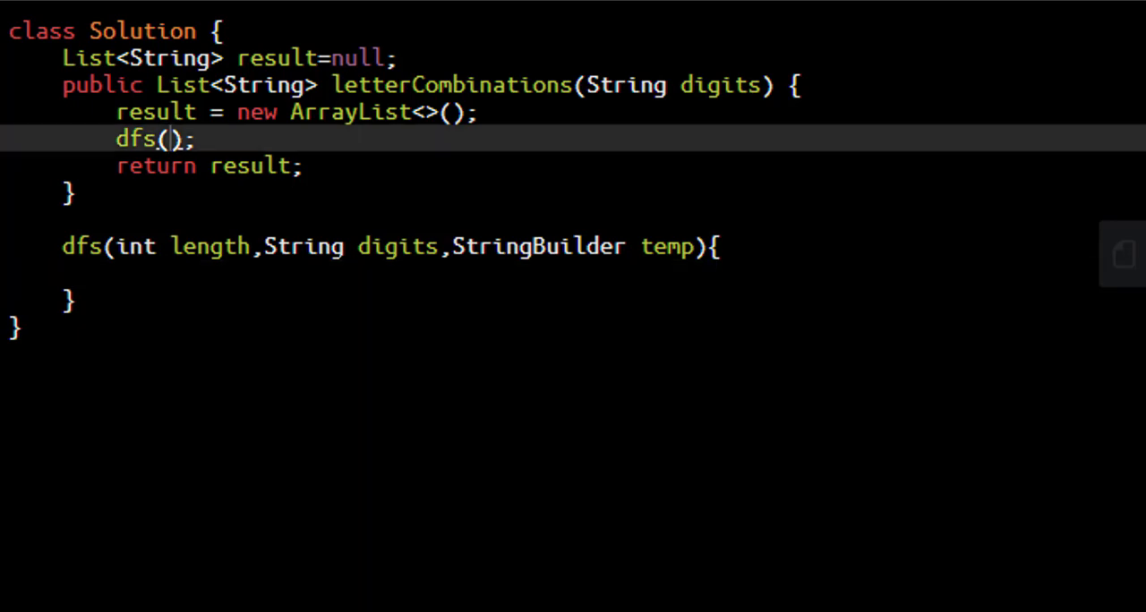
Step: Change the call to dfs(0, digits, new StringBuilder)
text(0,)
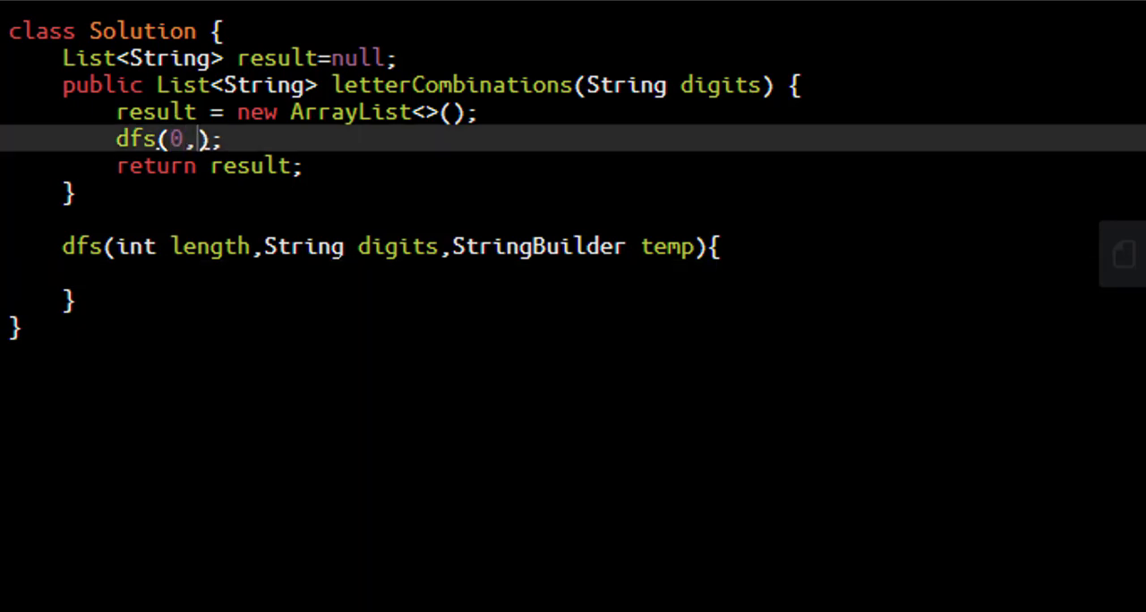
text(digi)
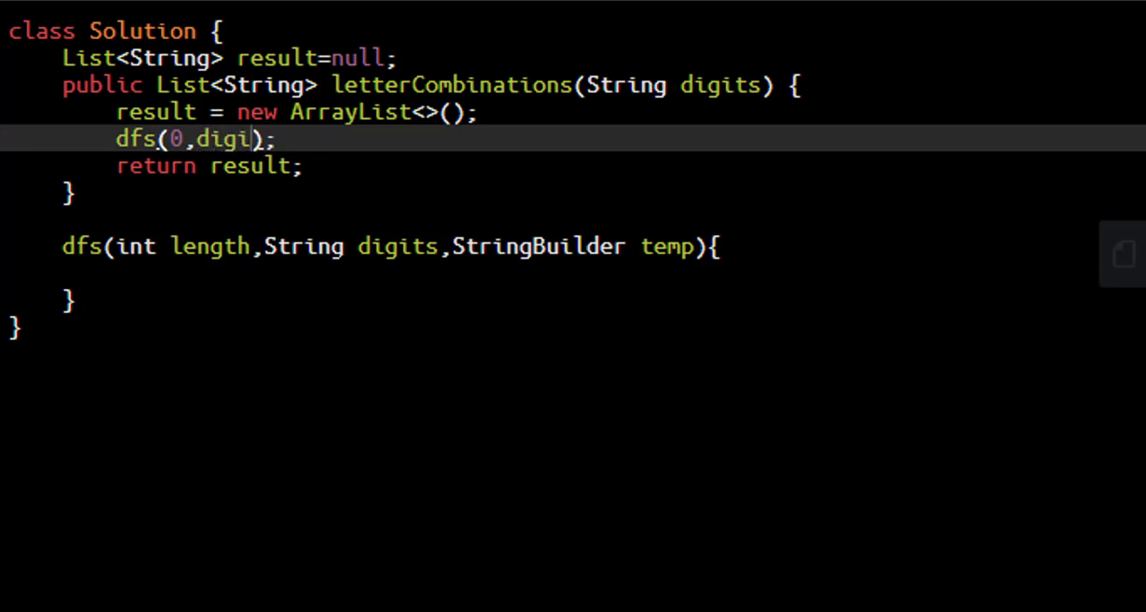
text(ts)
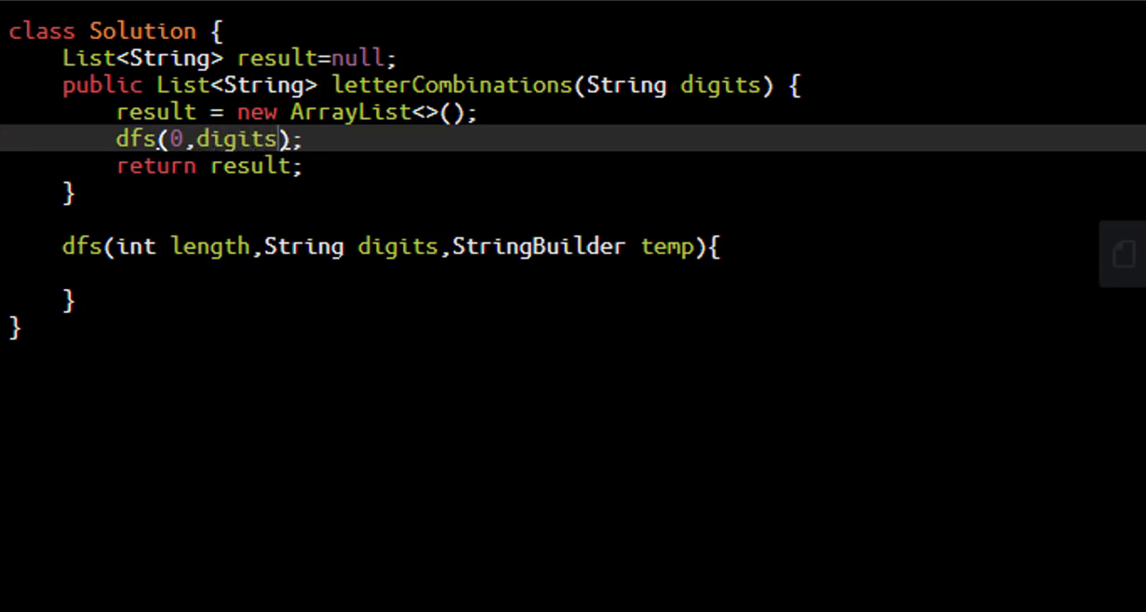
text(,new StringBuilder)
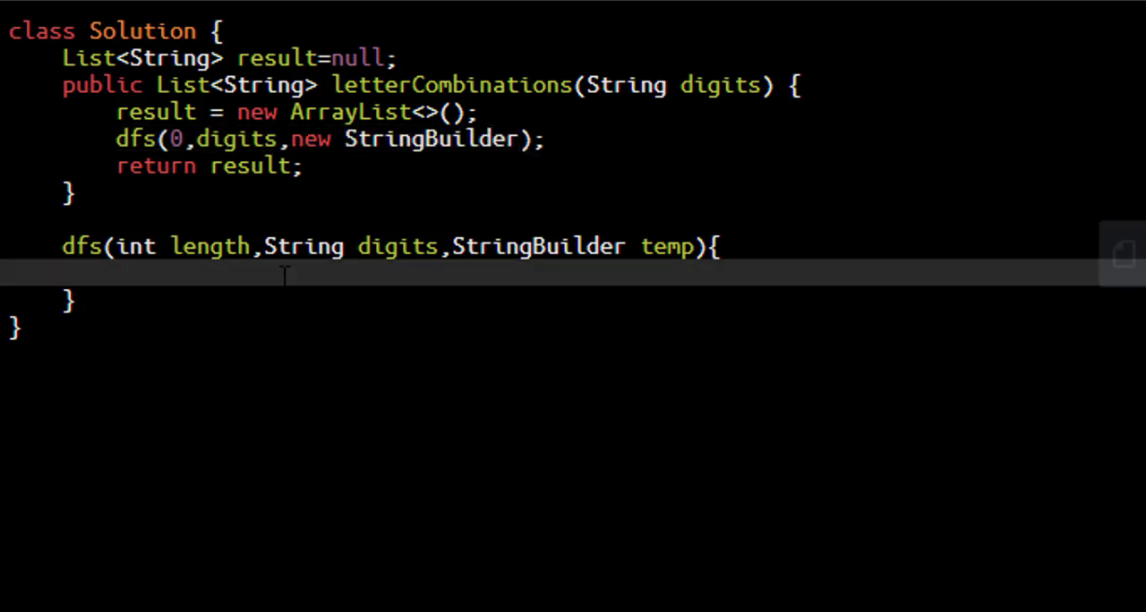
Step: Add base case: if length == digits.length(), add temp.toString() to result and return; mark dfs void
text(if()
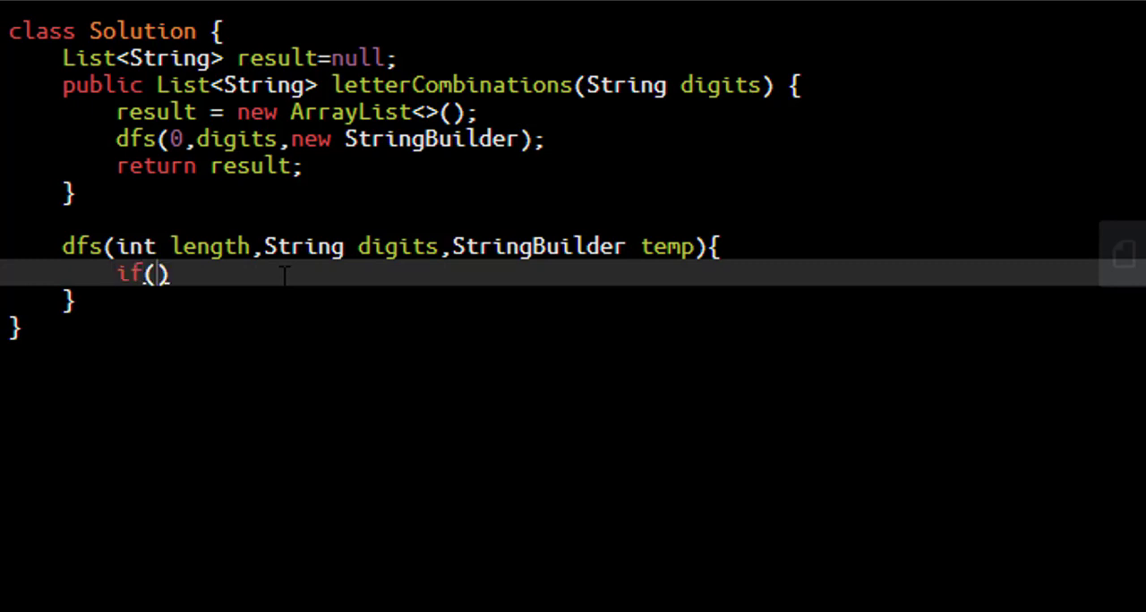
text(length =)
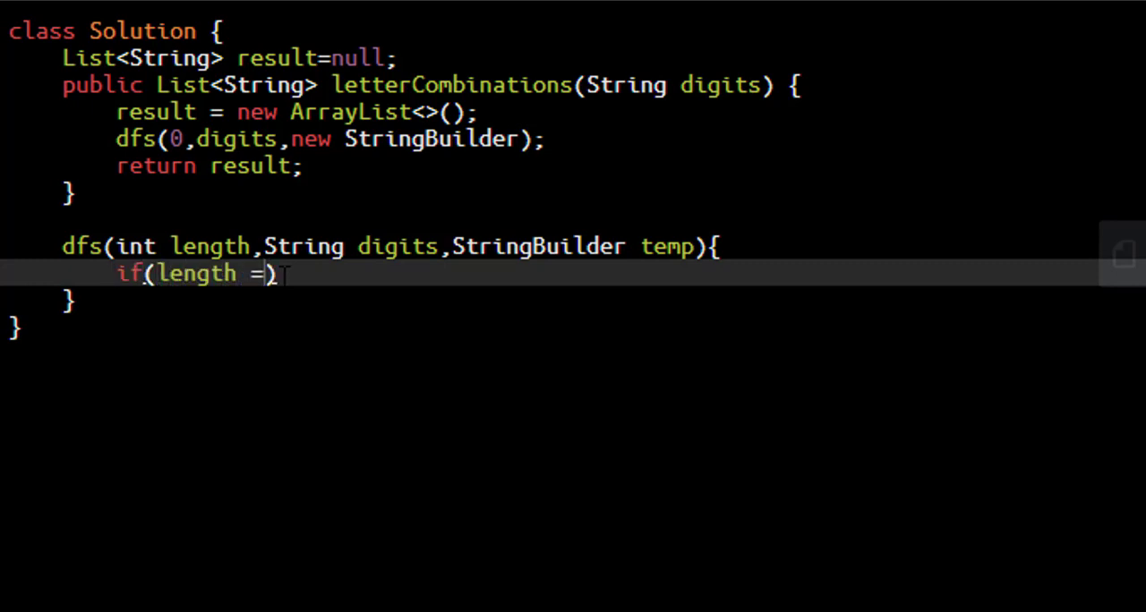
text(= digit)
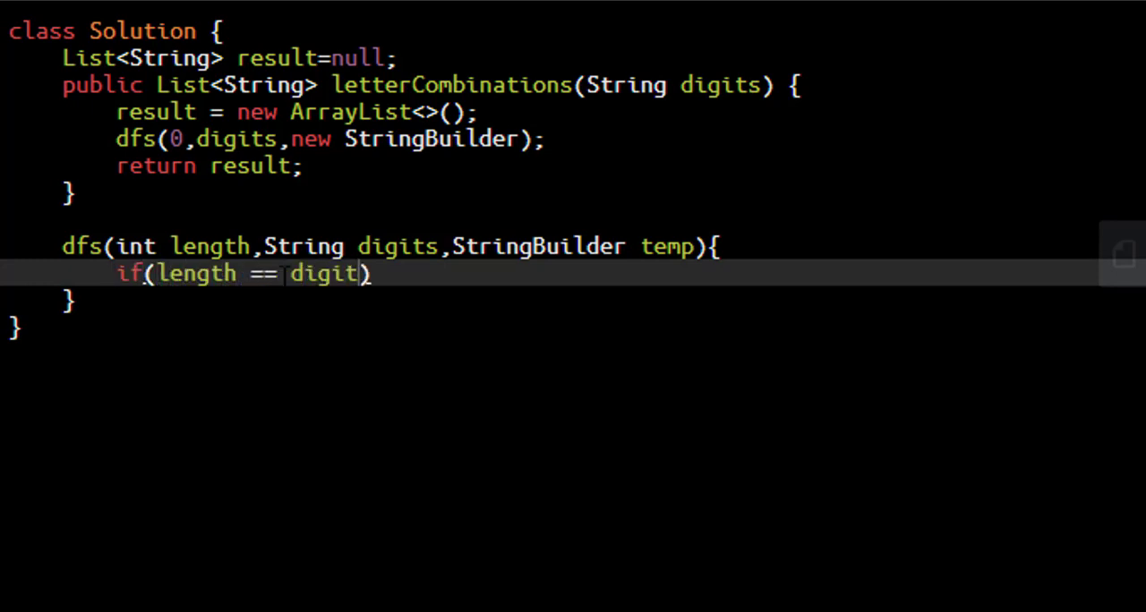
text(.length())
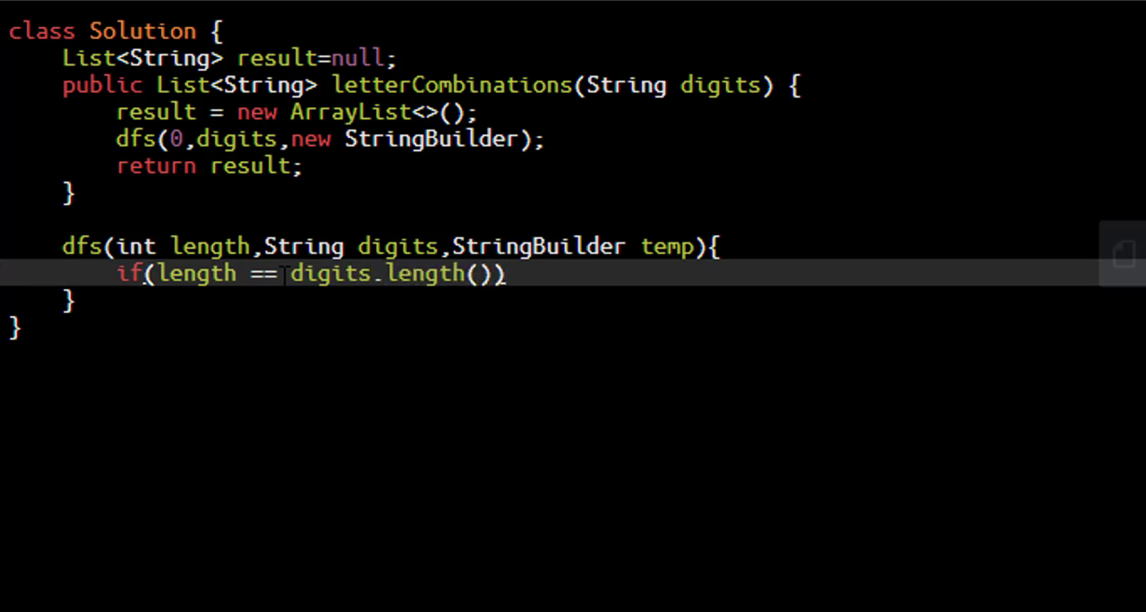
text({)
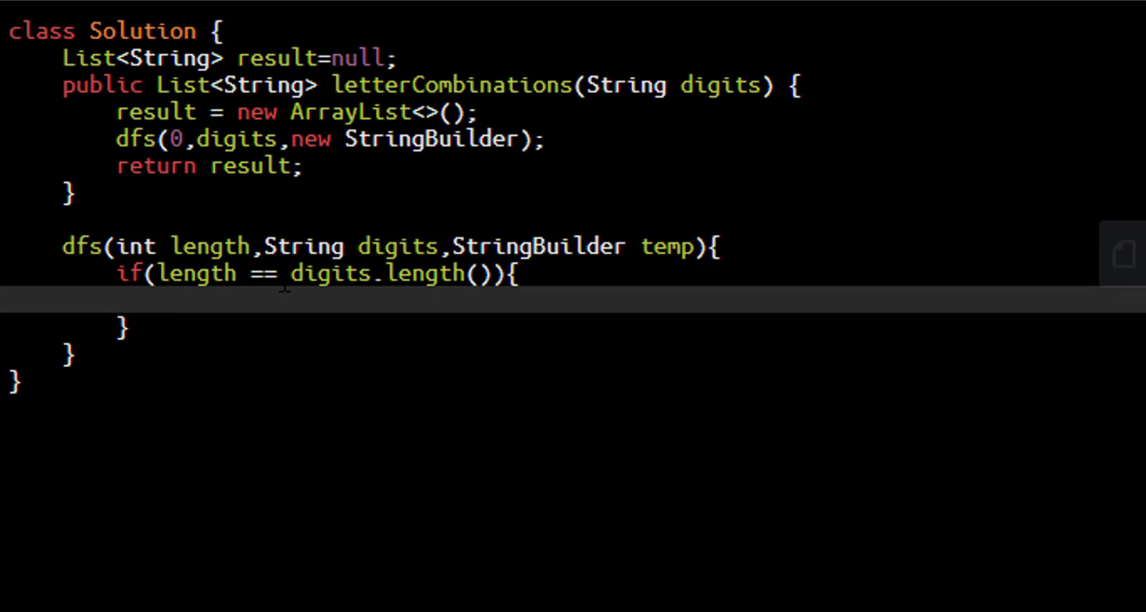
text(re)
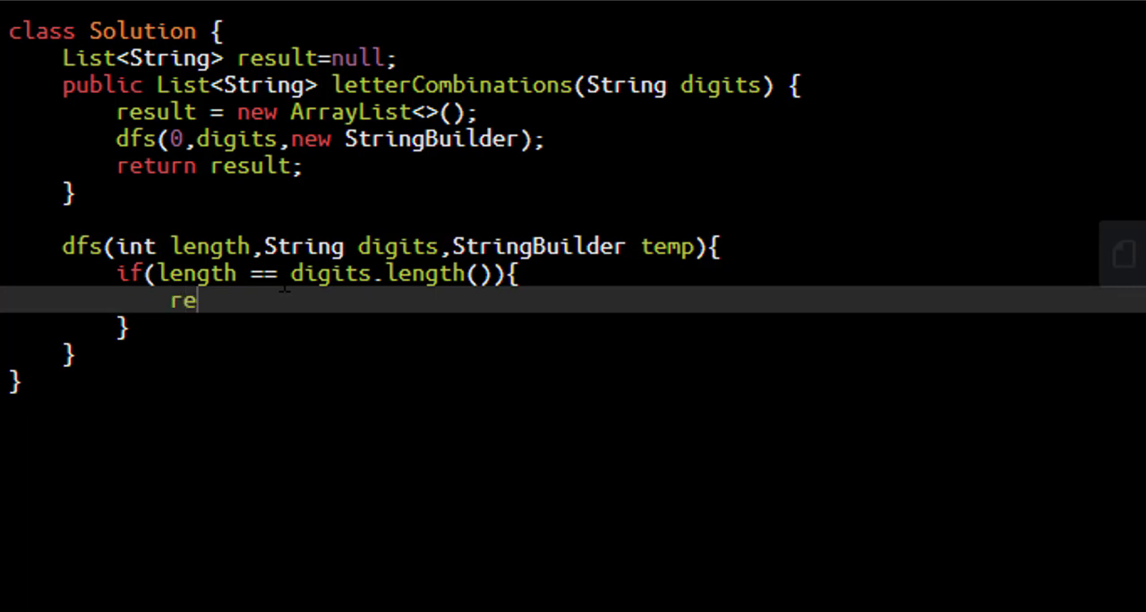
text(sult.add)
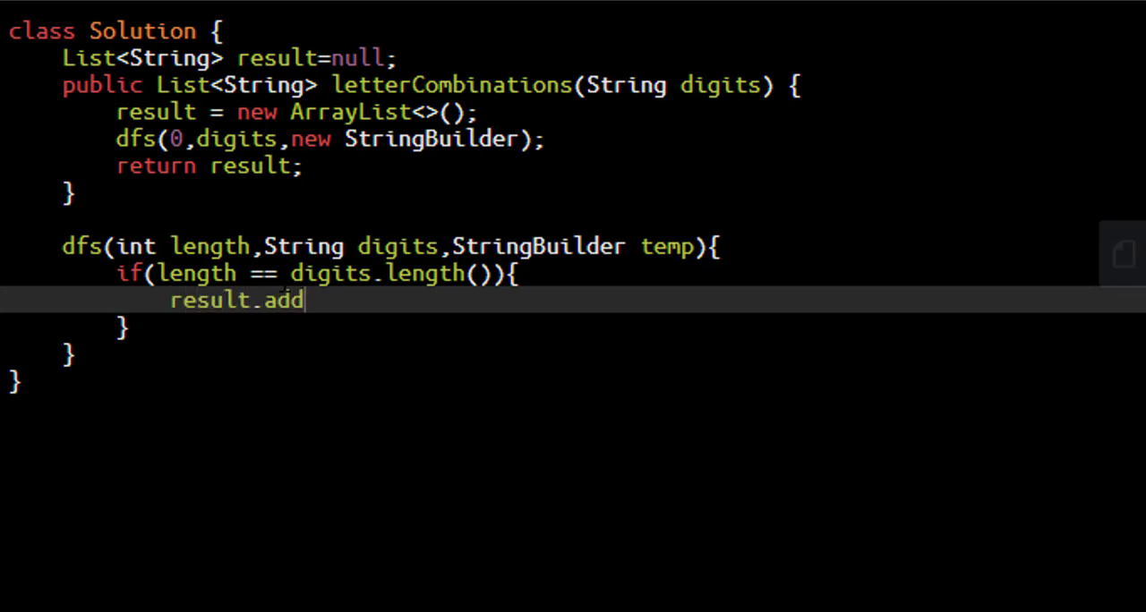
text((temp.toSt)
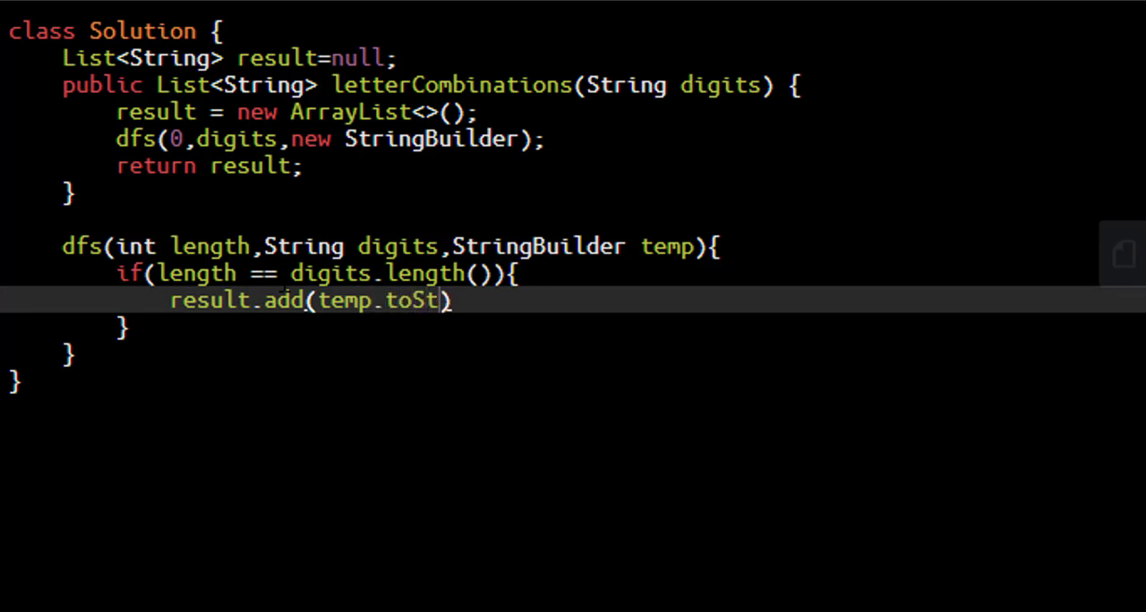
text(ring());)
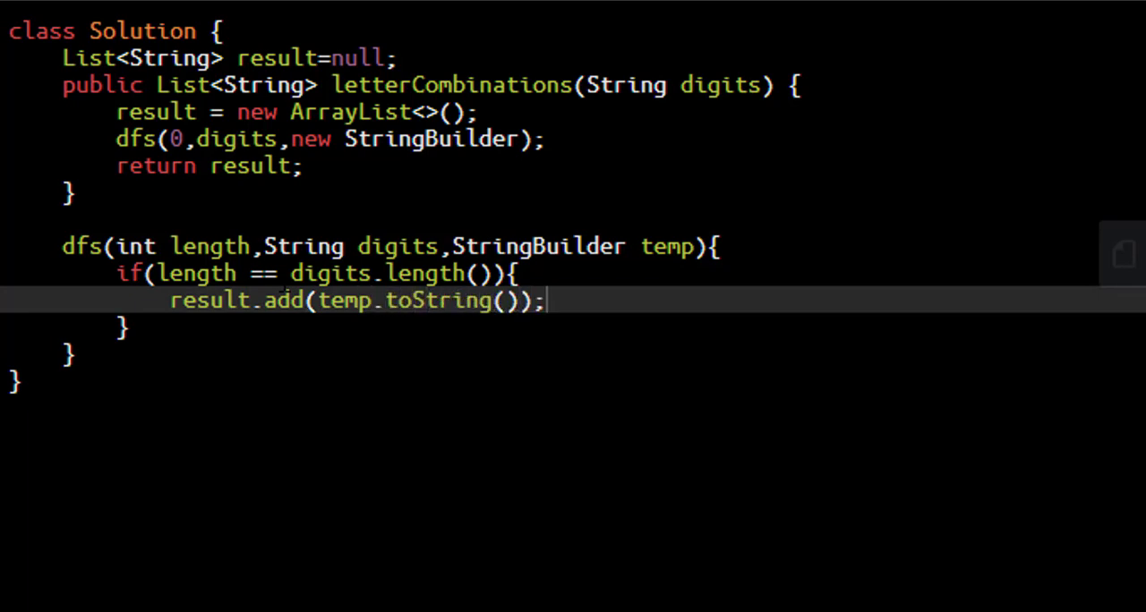
text(return)
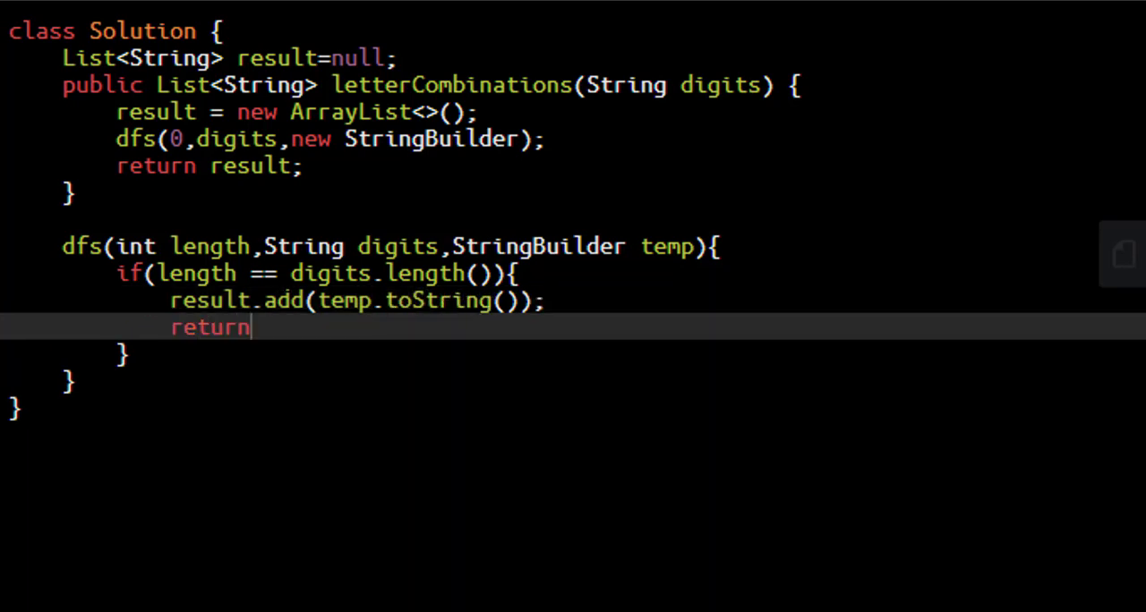
text(;)
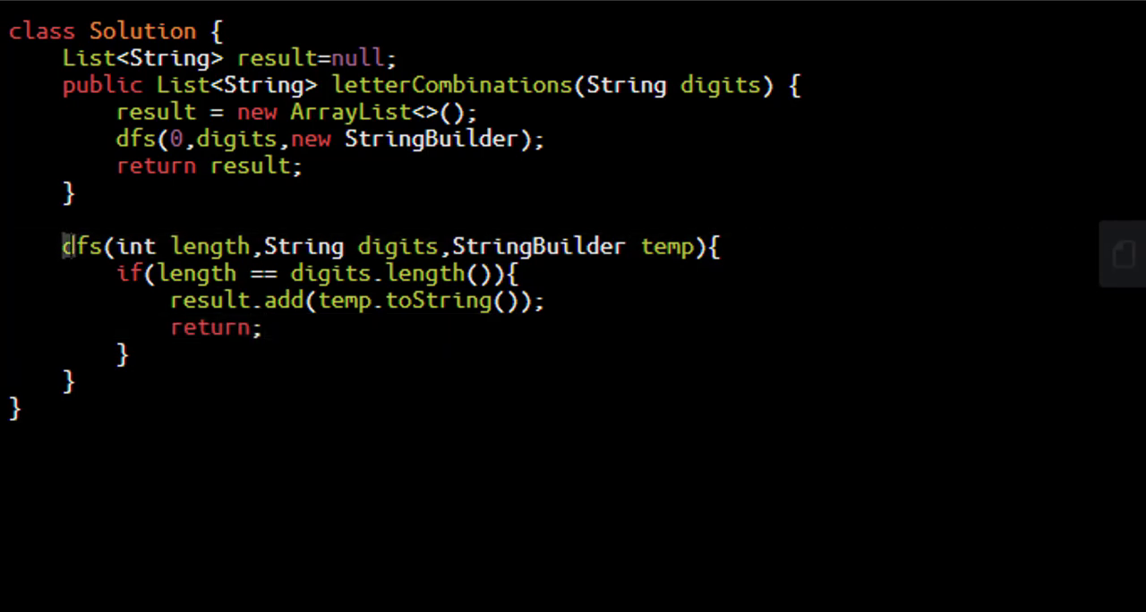
text(void)
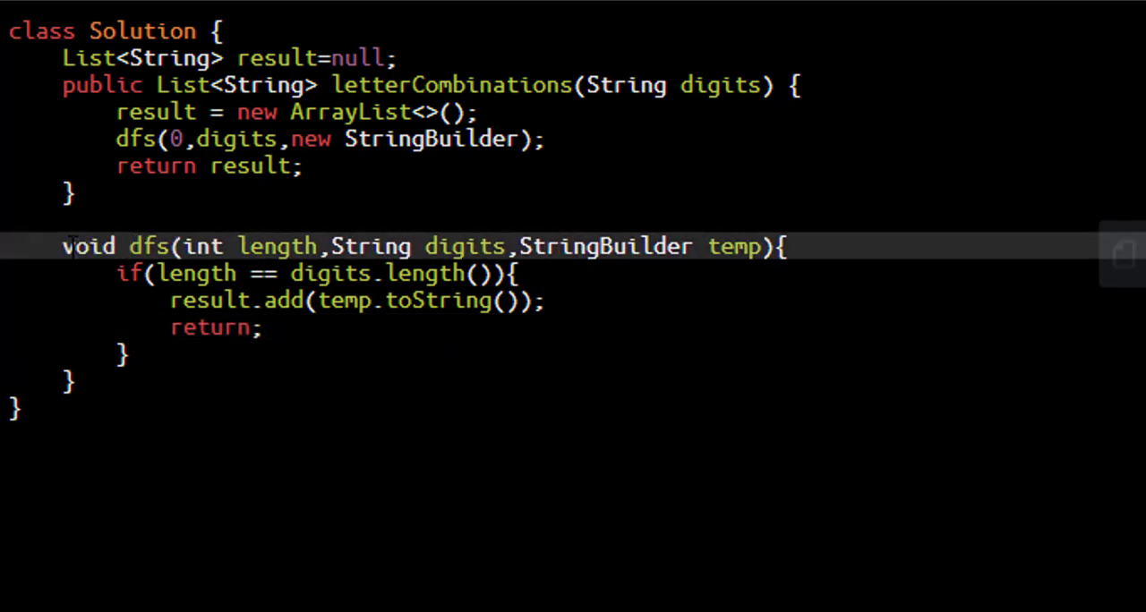
Step: Comment 'loop digit present at length index of digits string' and start for(char c:)
text(//loop digit present at l)
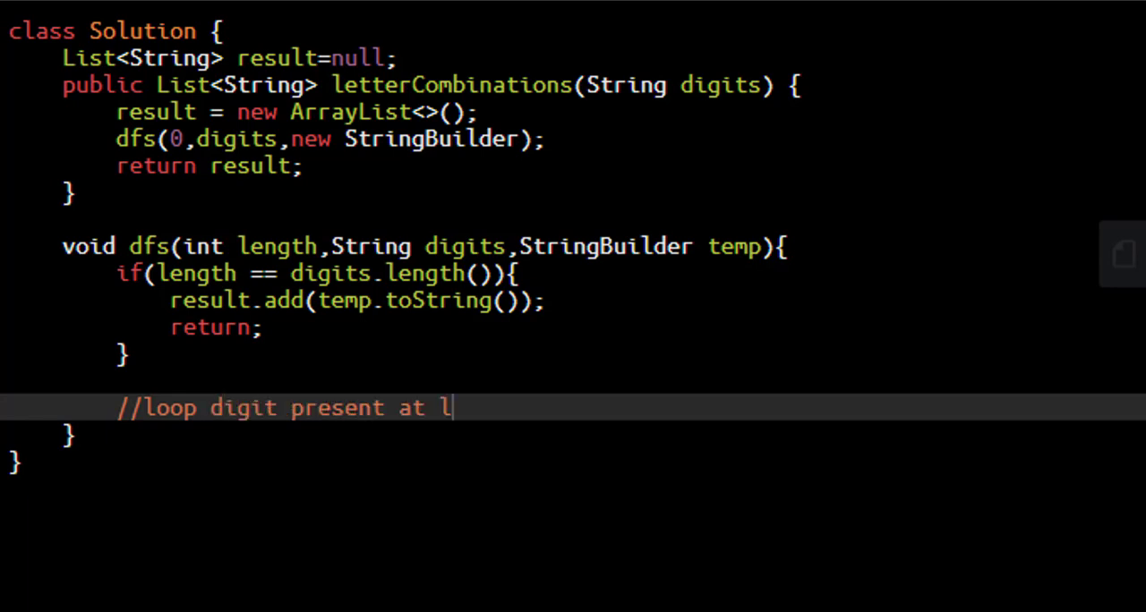
text(ength index of digits)
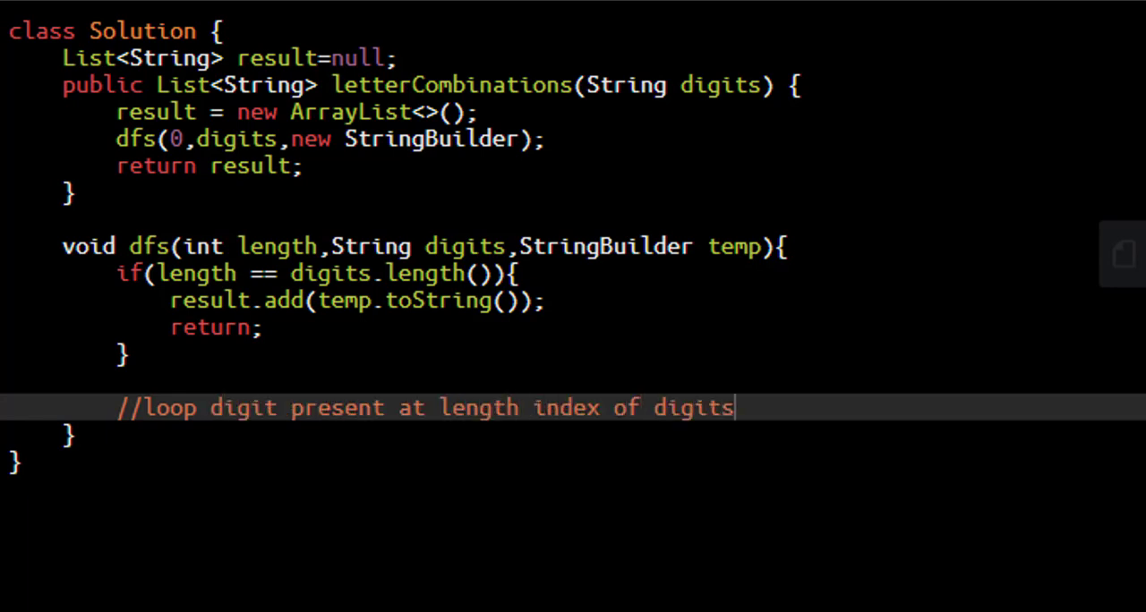
text(string;)
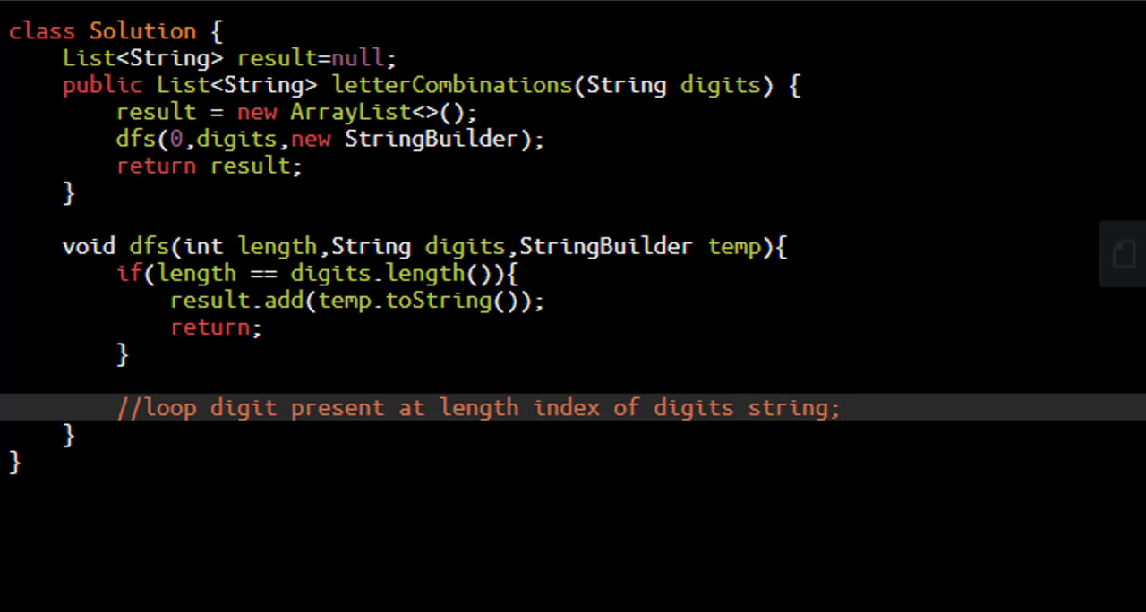
text(for()
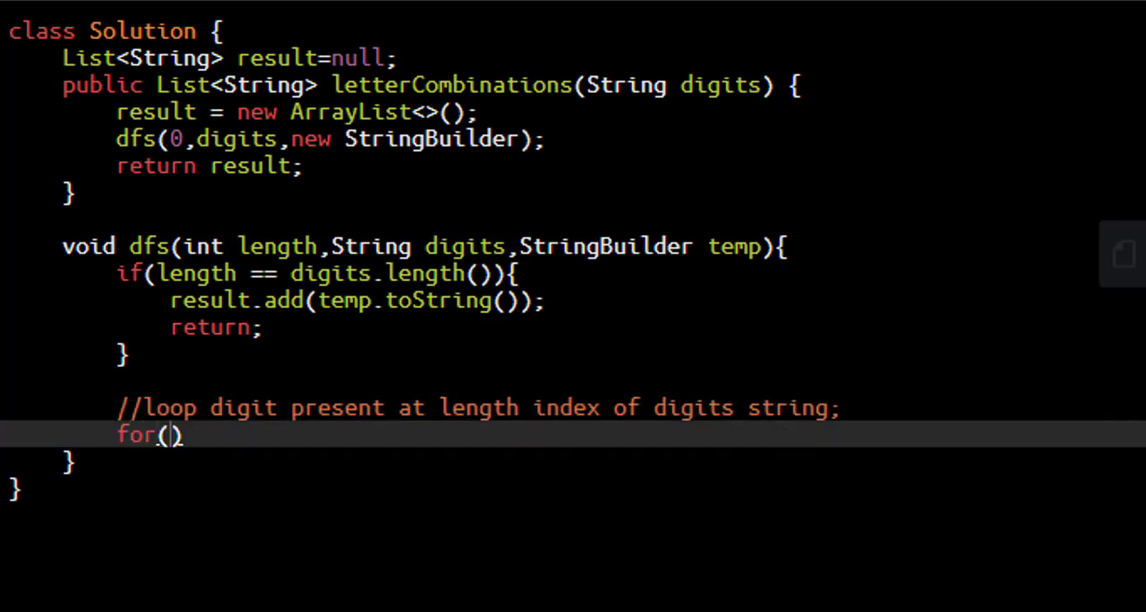
text(char)
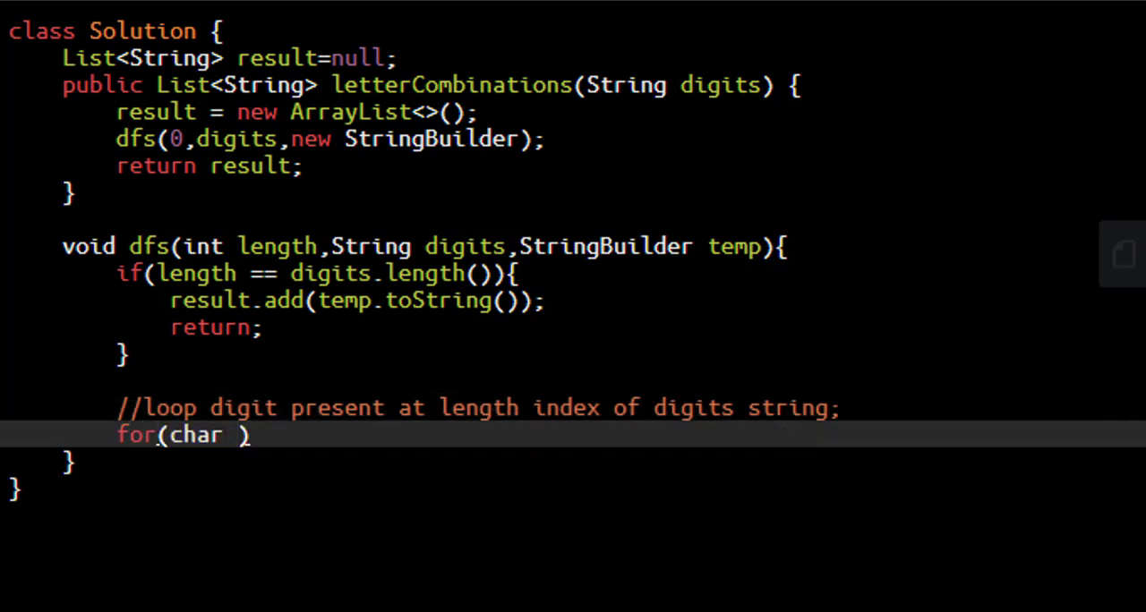
text(c:)
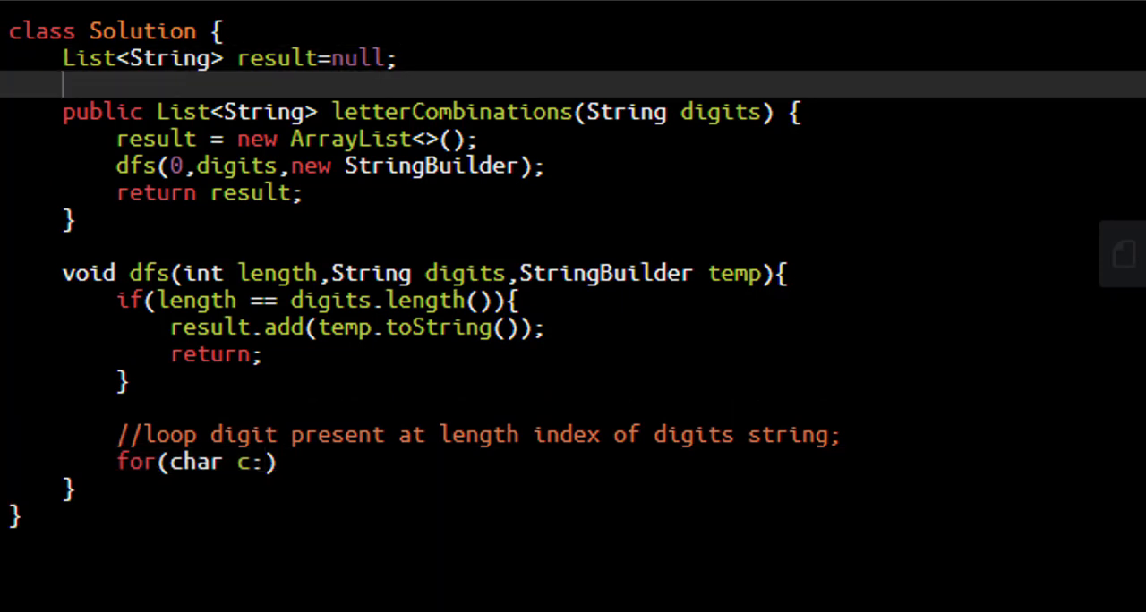
Step: Declare String[] mapping = {"", "", "abc", ... "wxyz"} of keypad letters
text(String[])
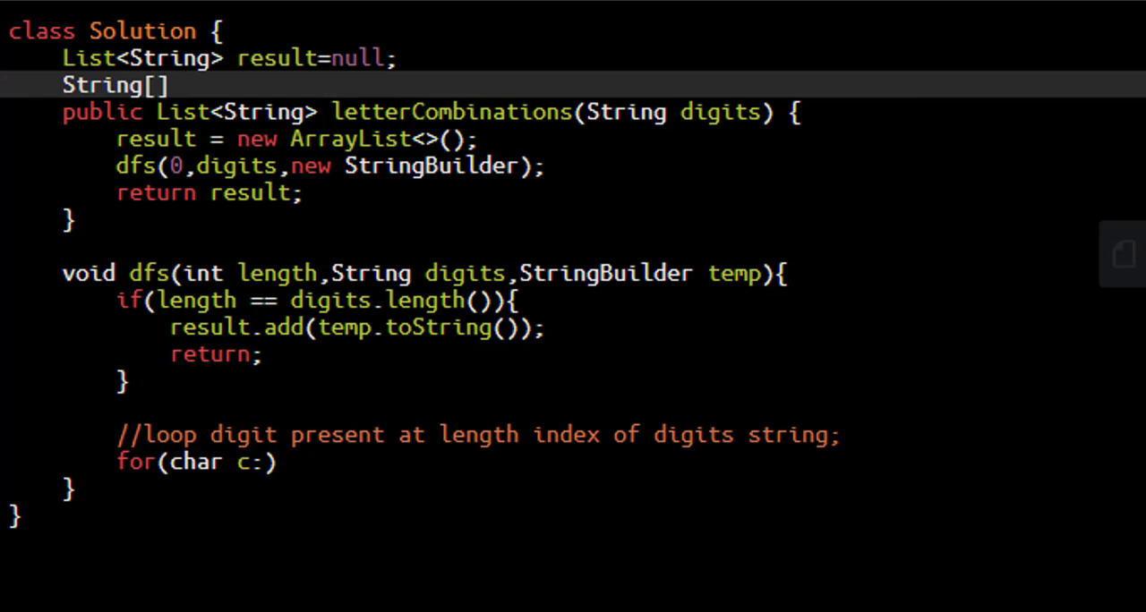
text(mapping = new)
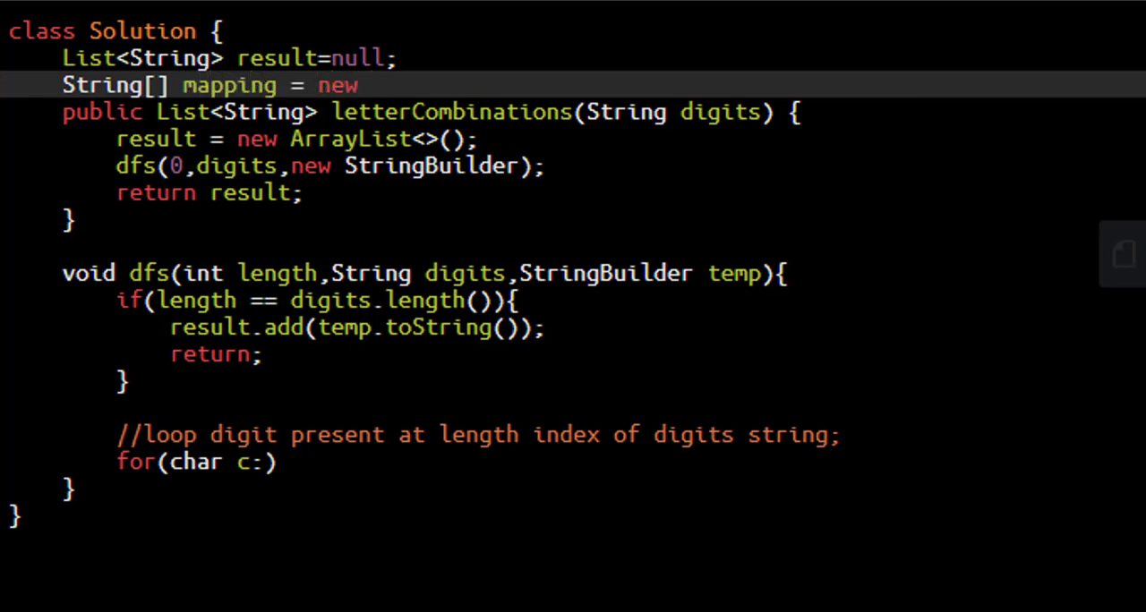
text(String[]{""};)
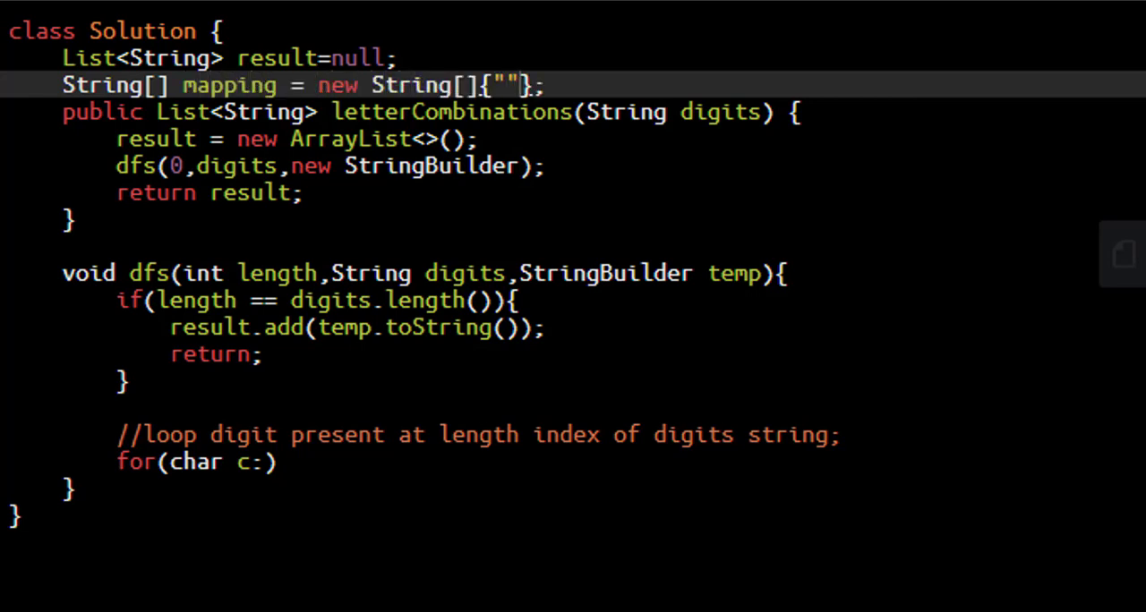
text(,"",)
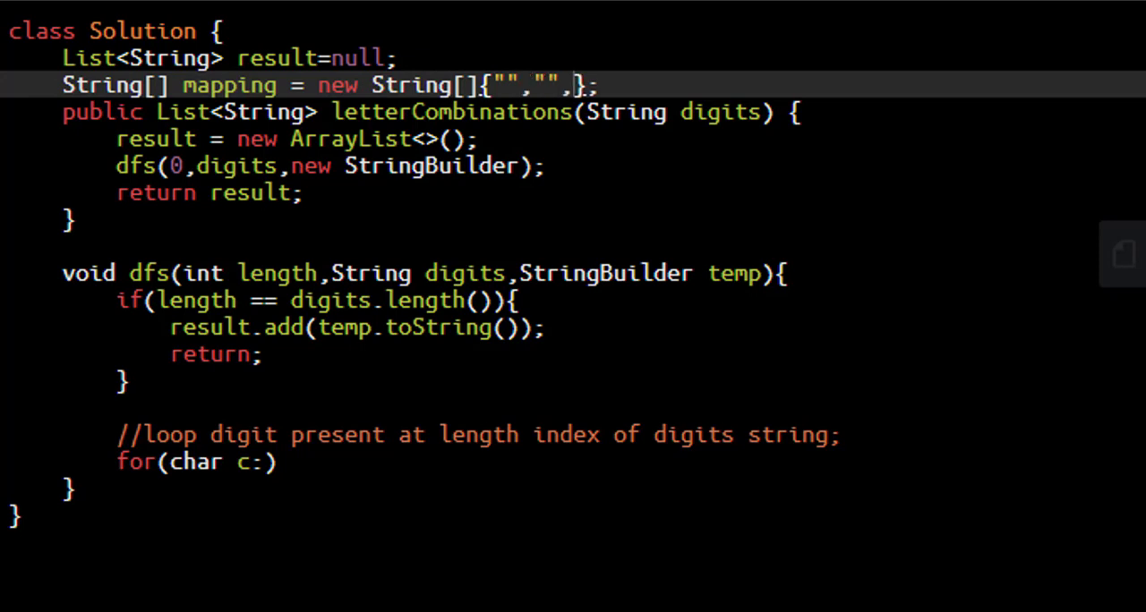
text("abc")
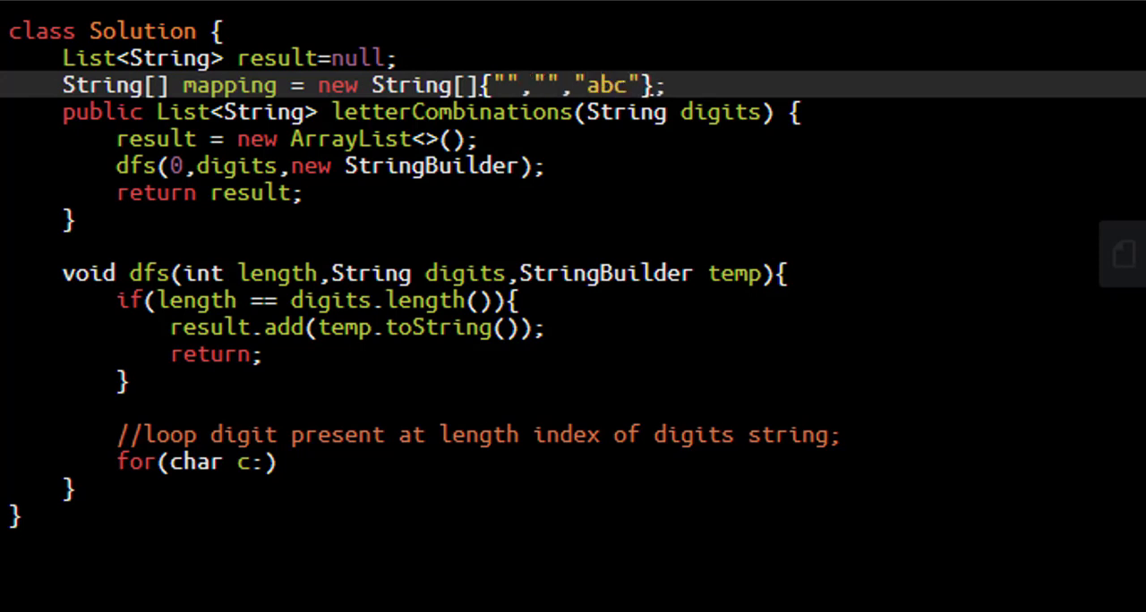
text(,"")
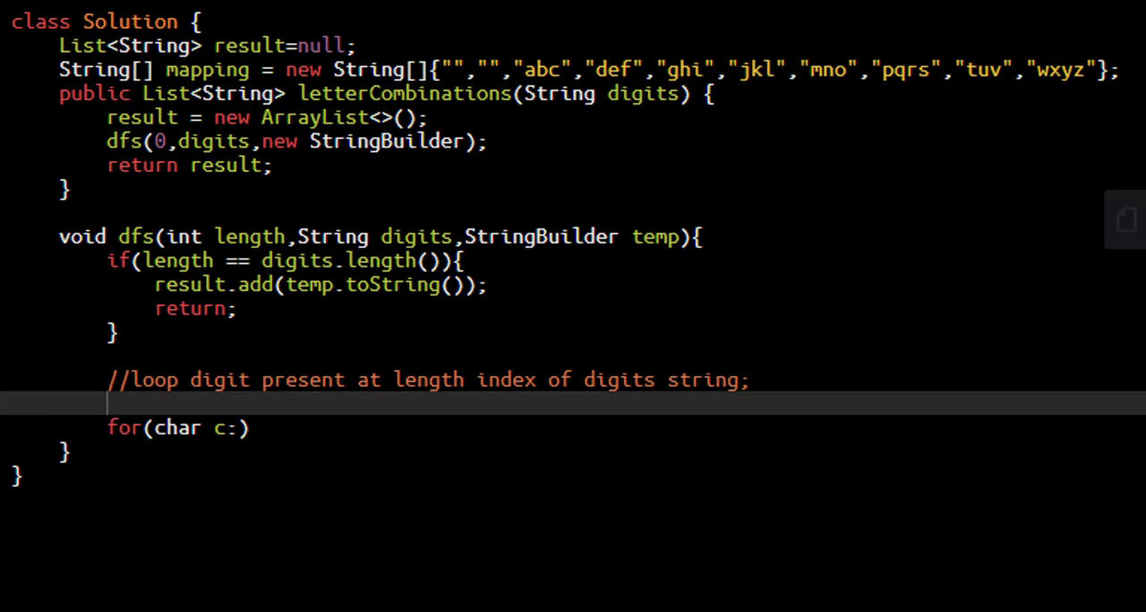
Step: Set ch = digits.charAt(length), str = mapping[ch-'0'], and loop over str.toCharArray()
text(char)
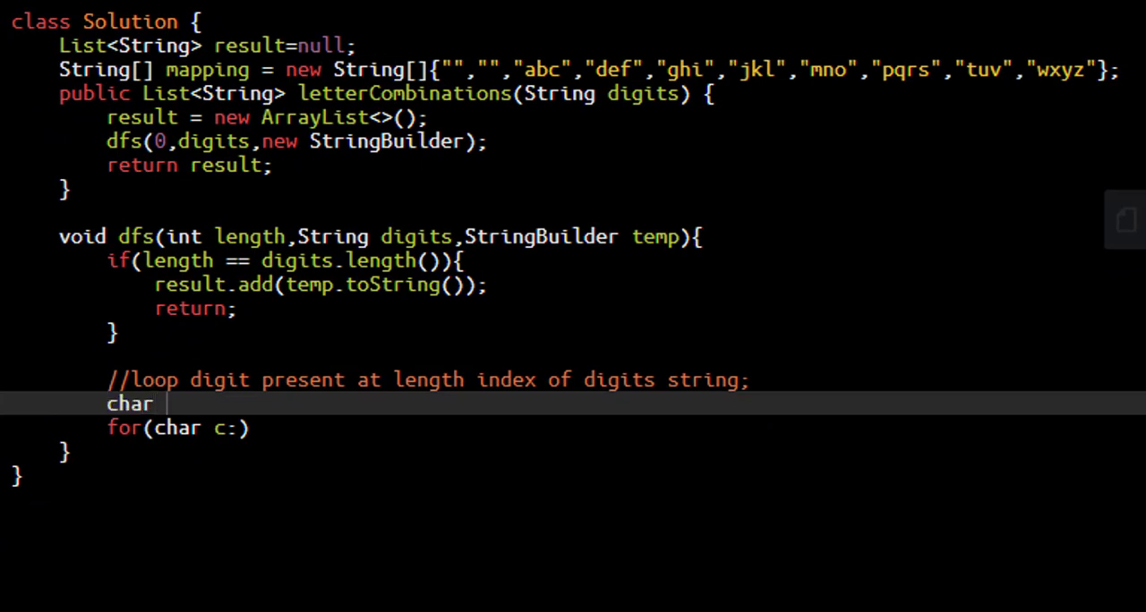
text(ch= dig)
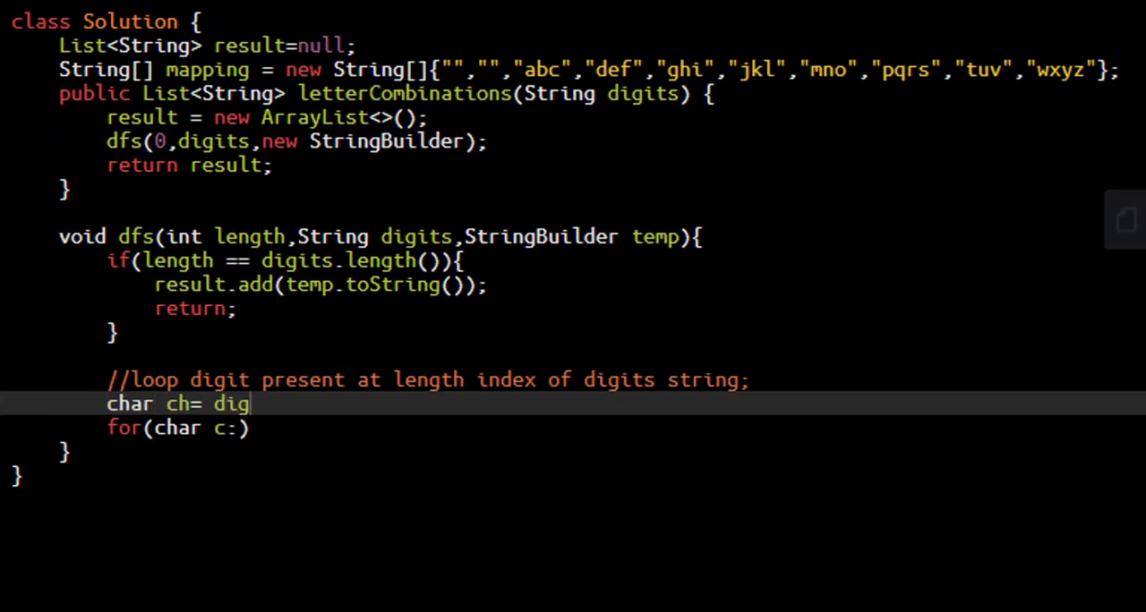
text(its.charAt(length);)
text(String)
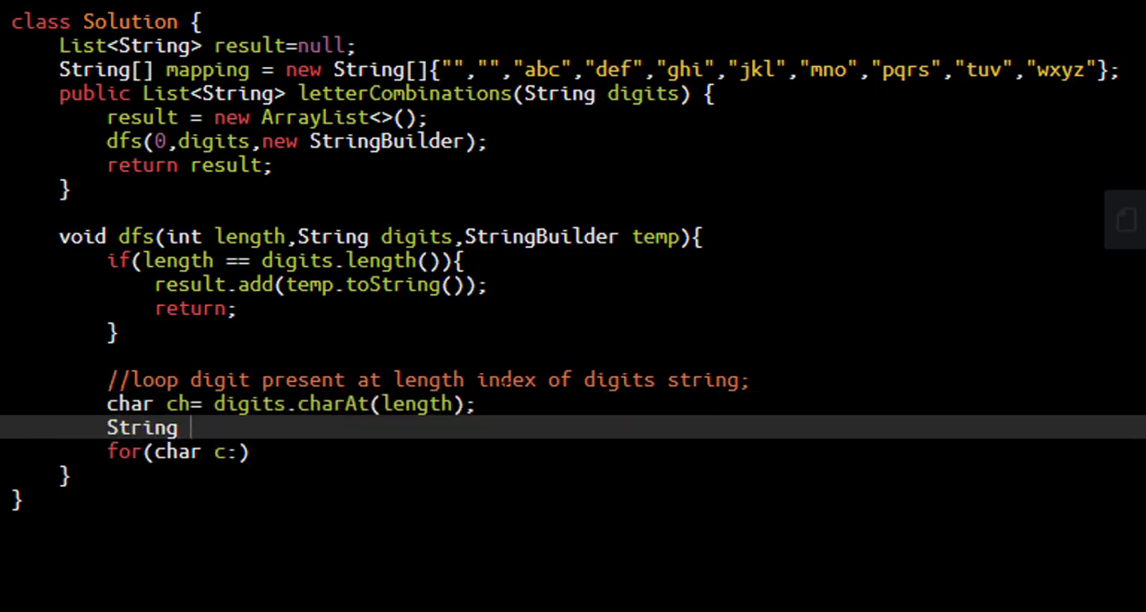
text(str = mappi)
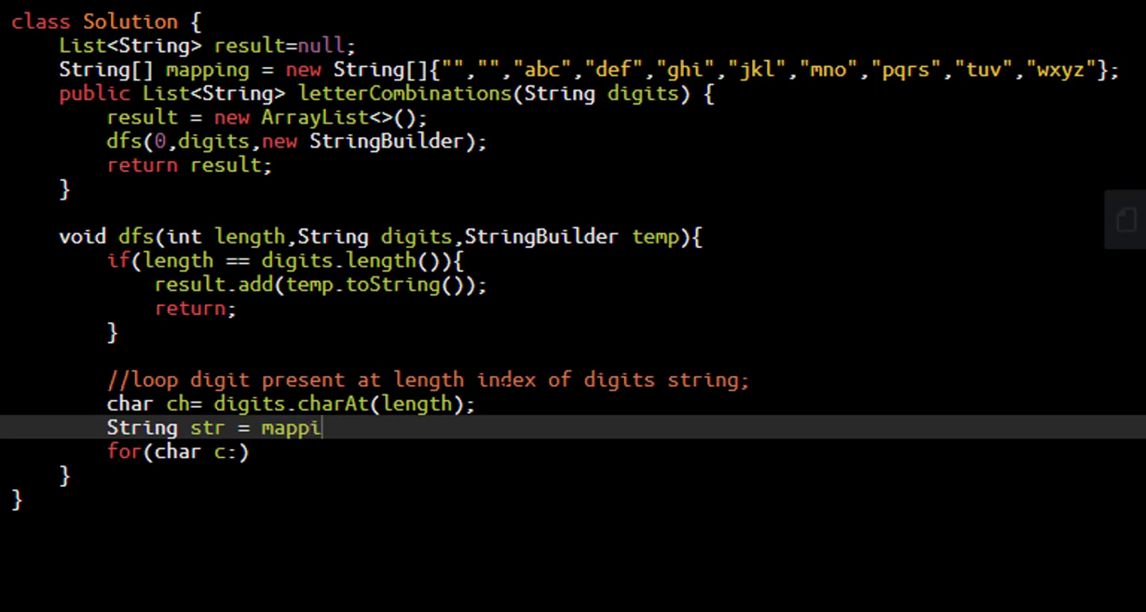
text(ng[ch-])
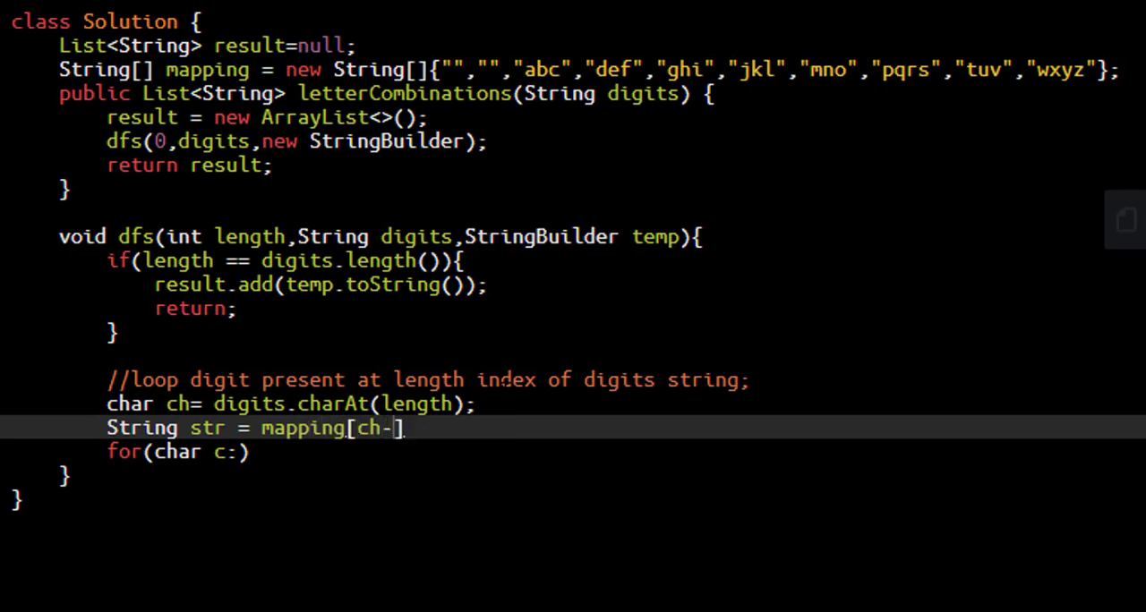
text('0')
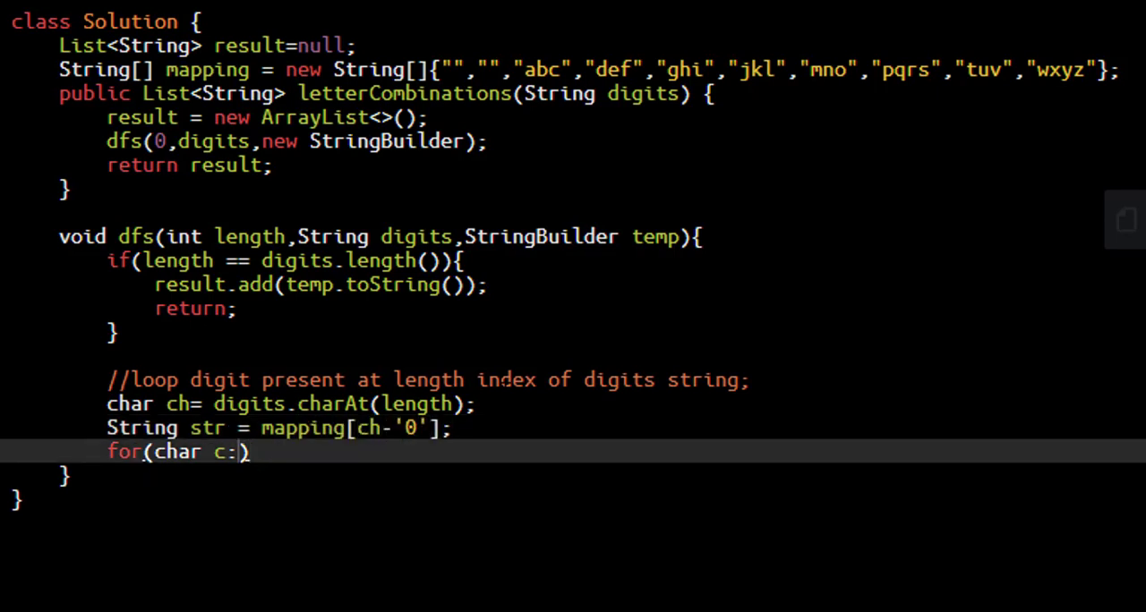
text(str.to)
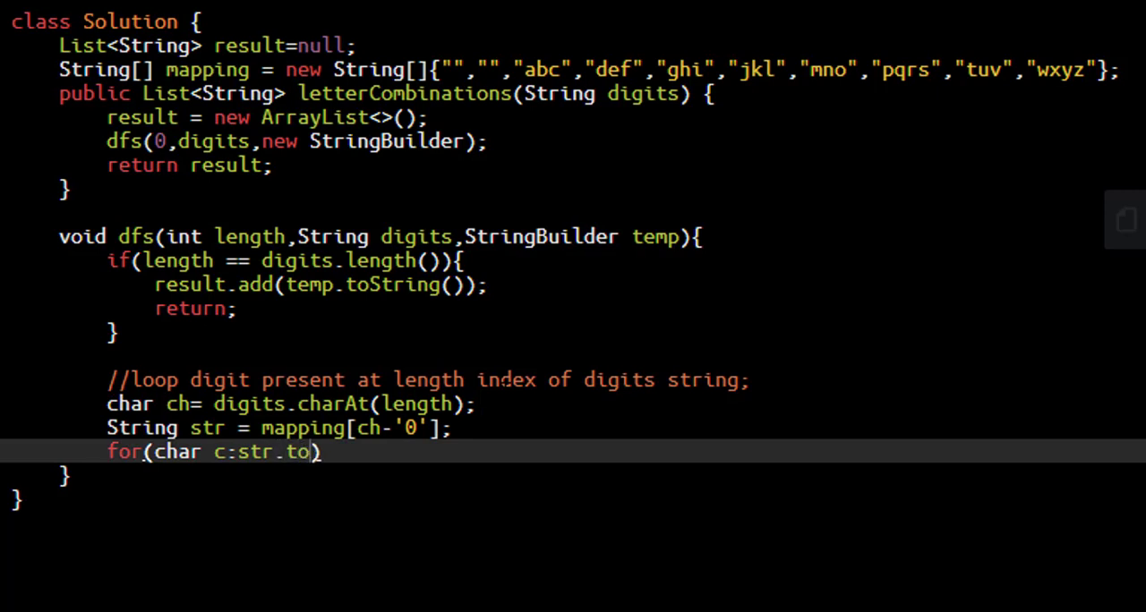
text(CharArray(){)
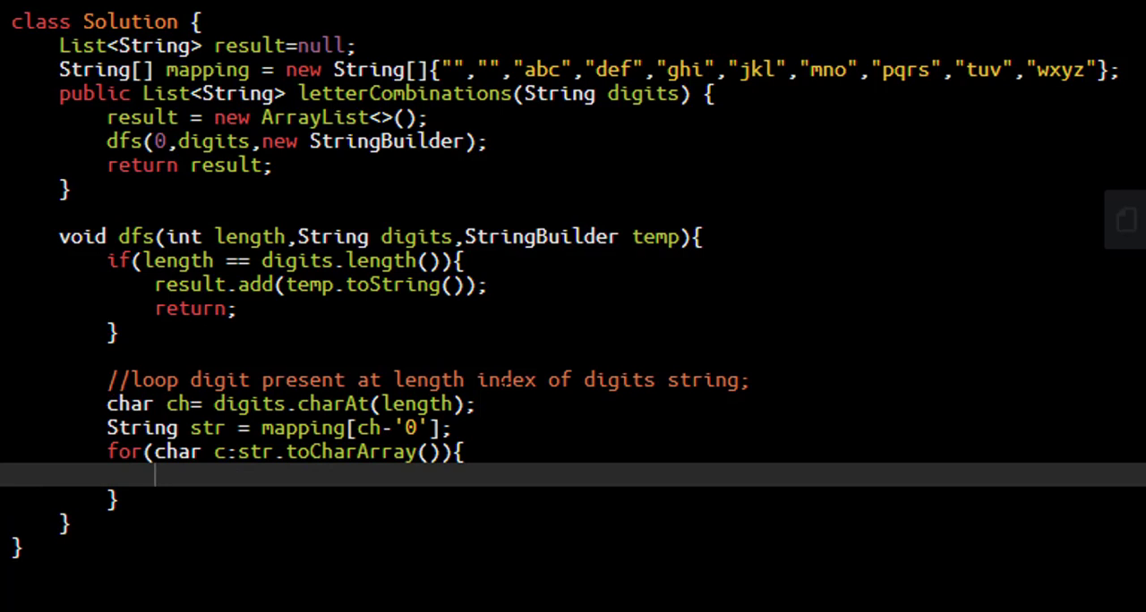
Step: Append c to temp and recurse with dfs(length+1, digits, temp)
text(temp.append()
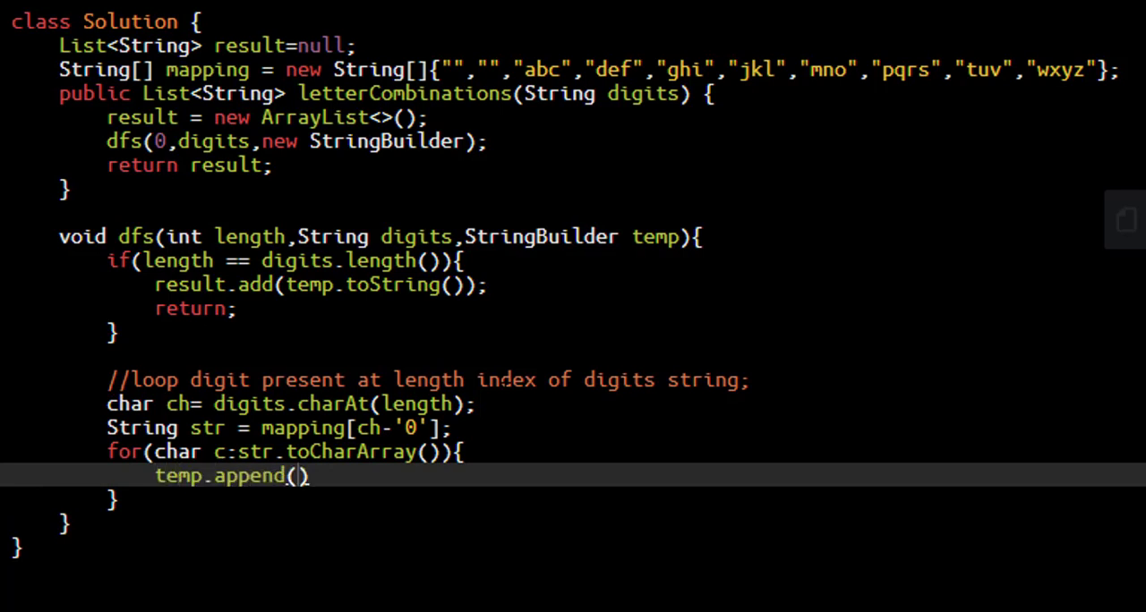
text(c);)
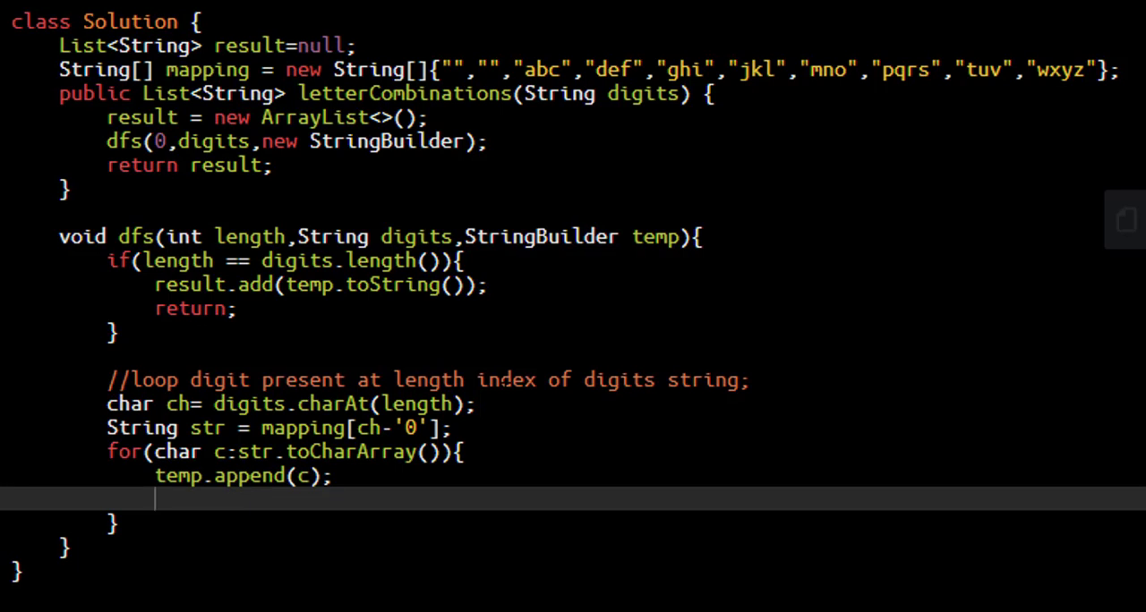
text(dfs(leng)
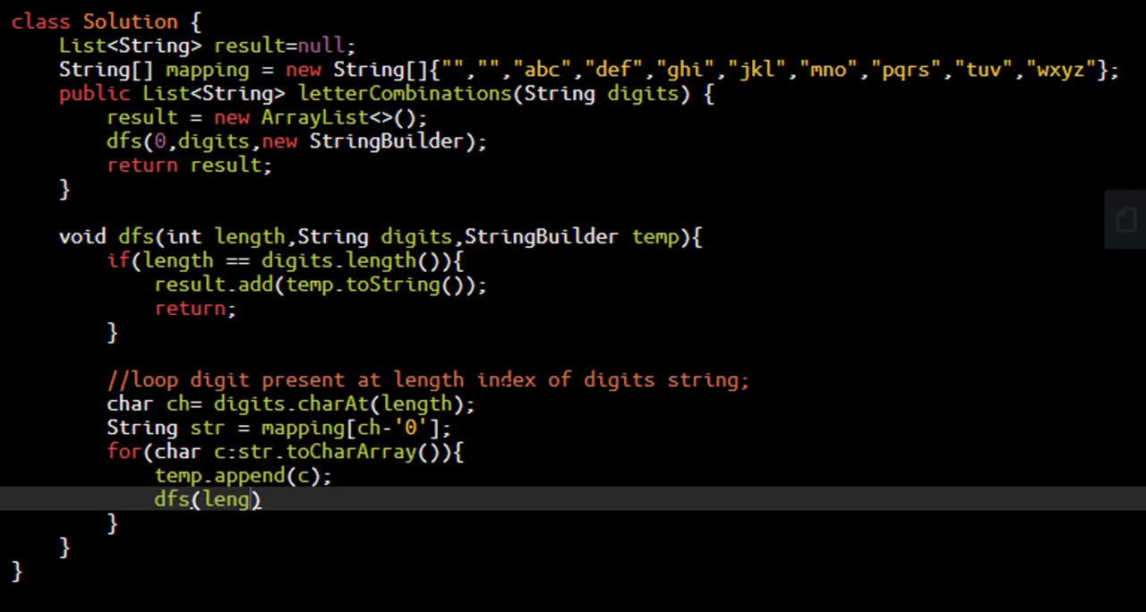
text(th+1)
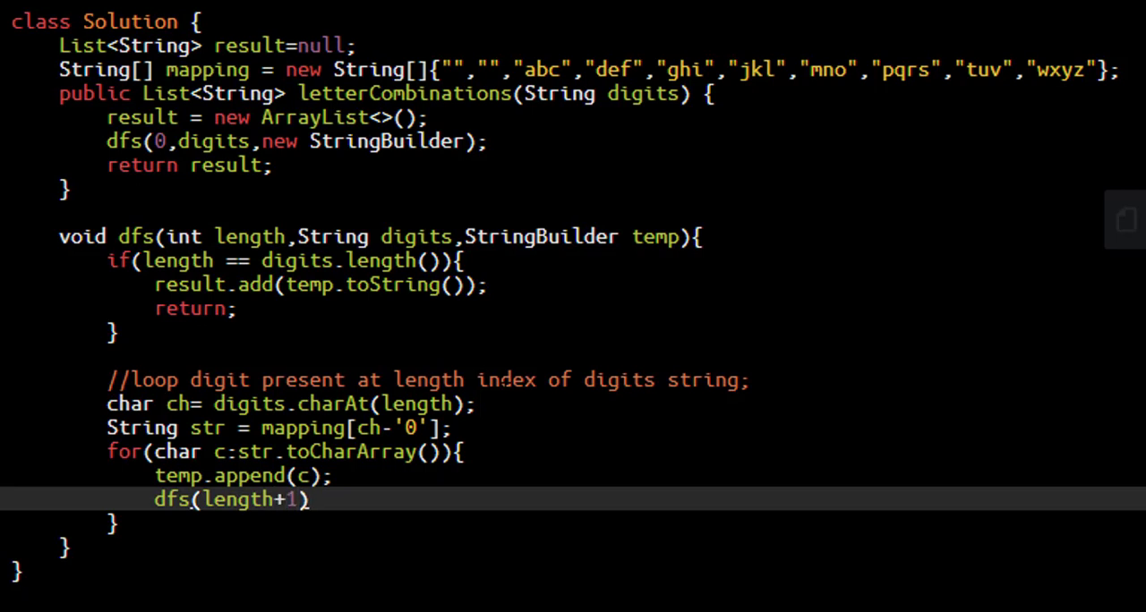
text(,d)
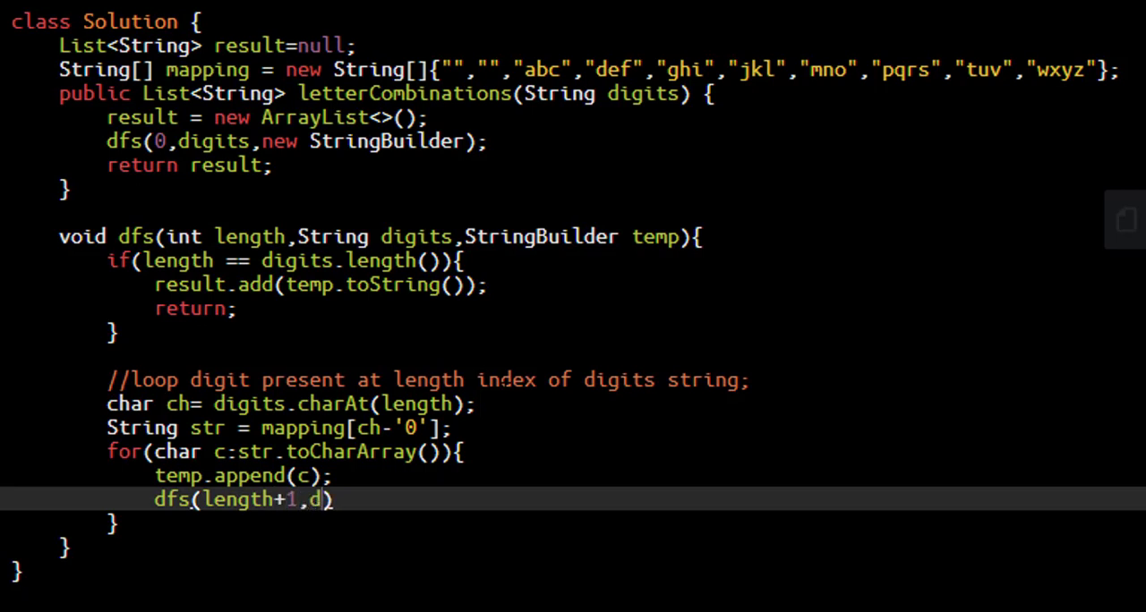
text(igits,)
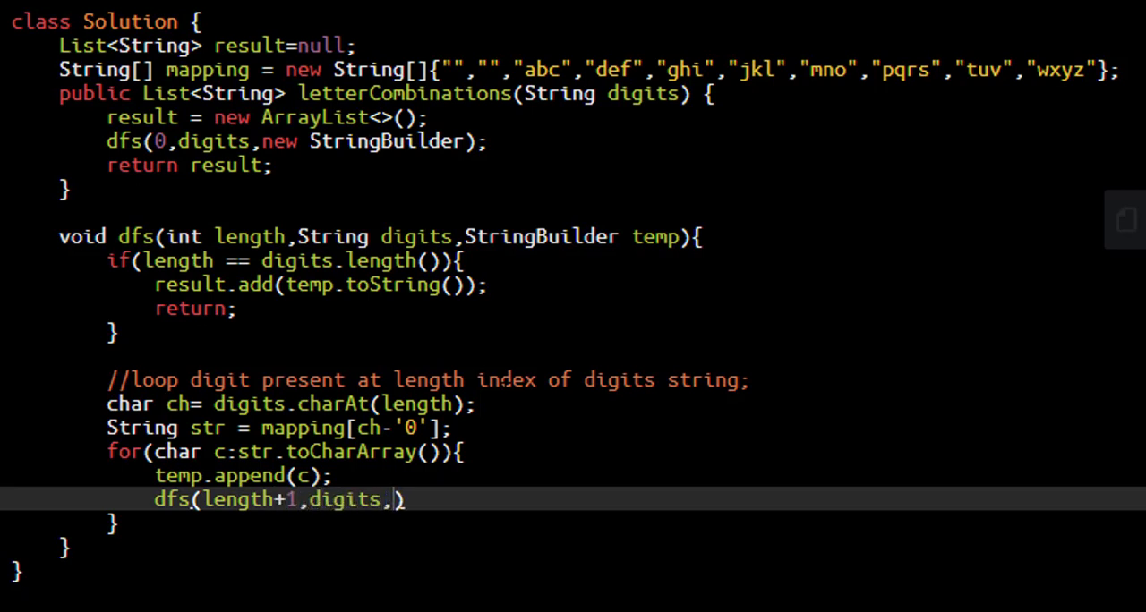
text(temp)
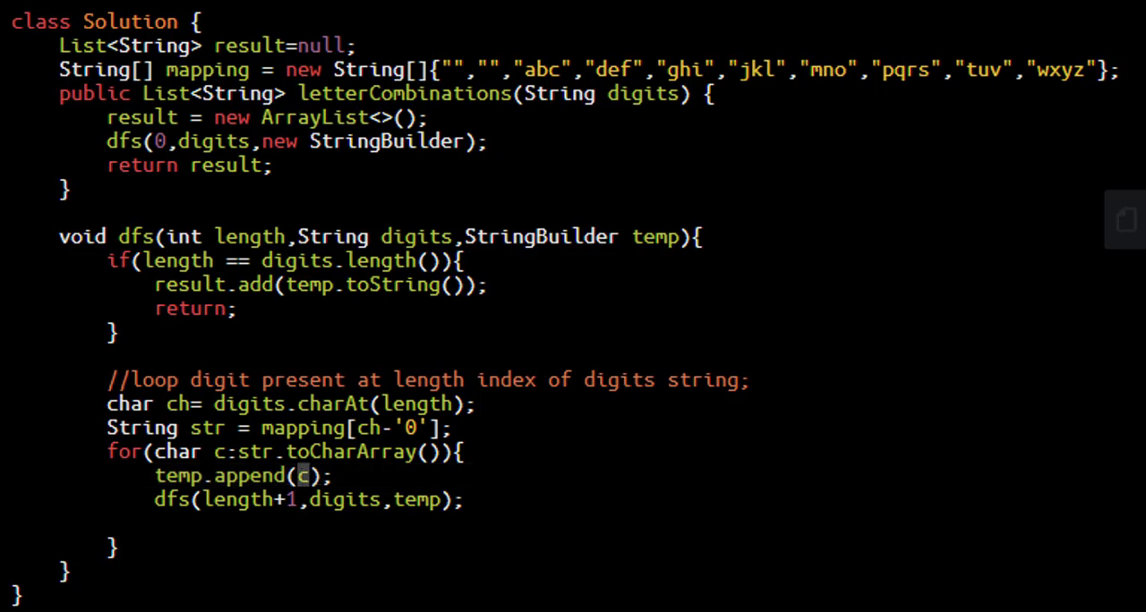
Step: Backtrack with temp.deleteCharAt(temp.length()-1)
text(t)
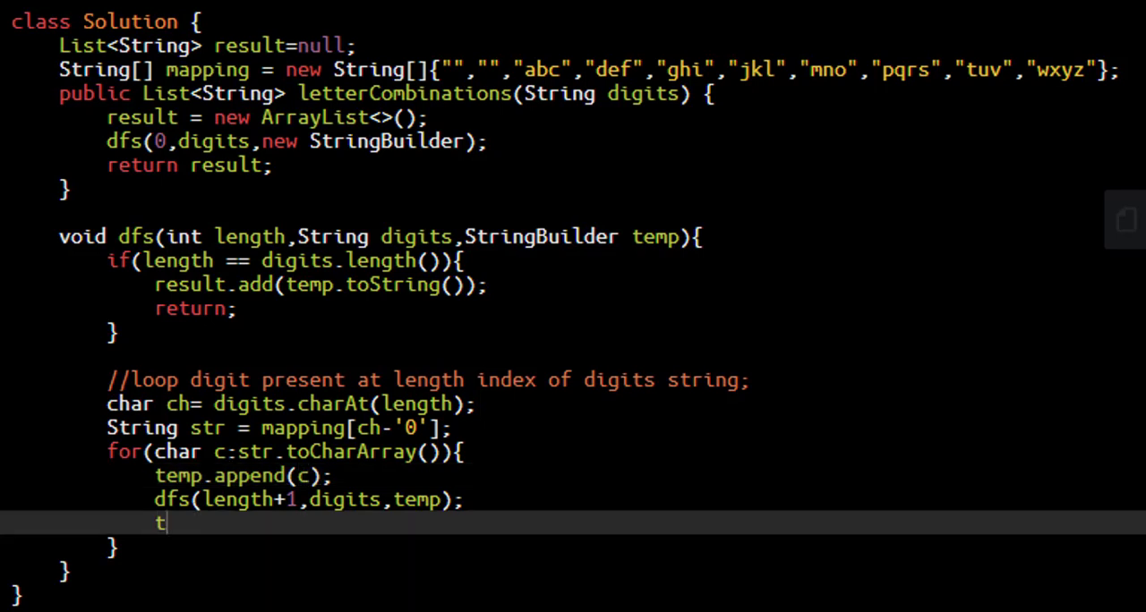
text(emp.de)
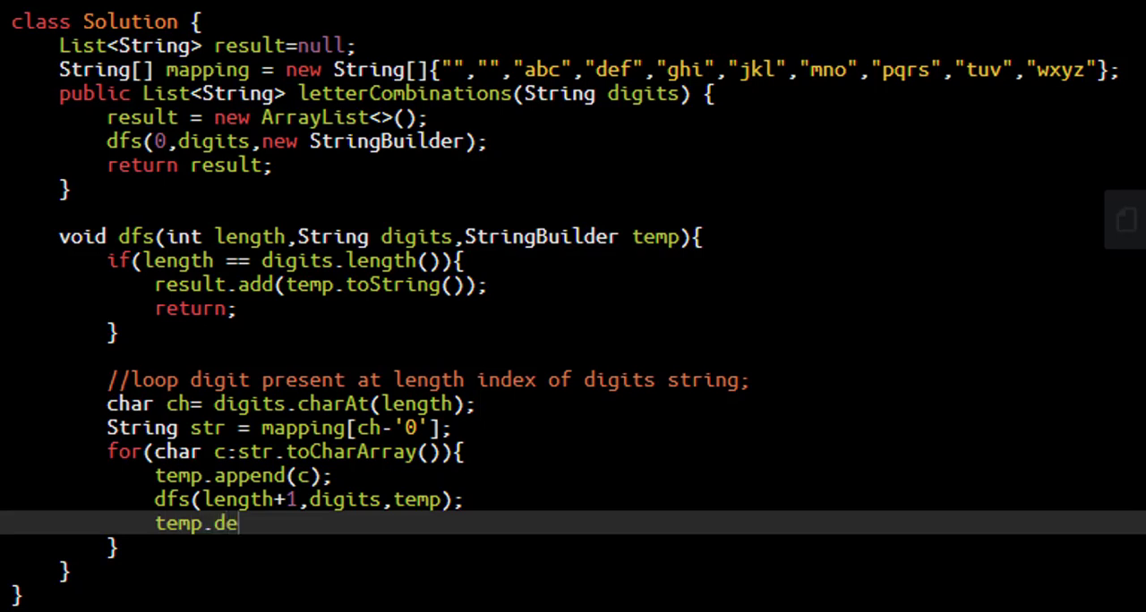
text(leteCharAt(tem)
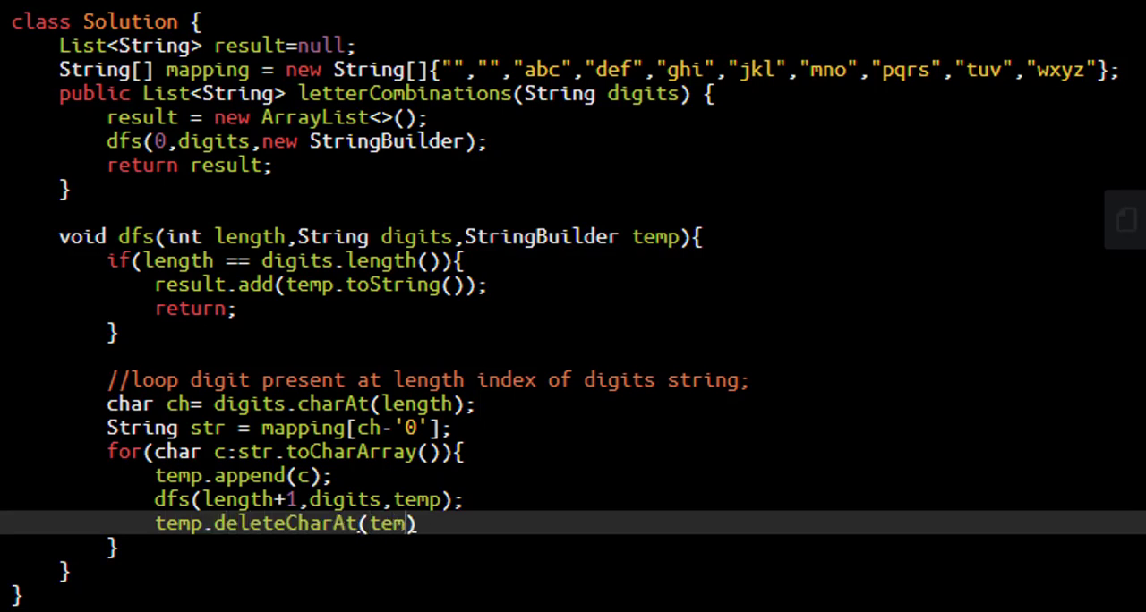
text(.length()-1)
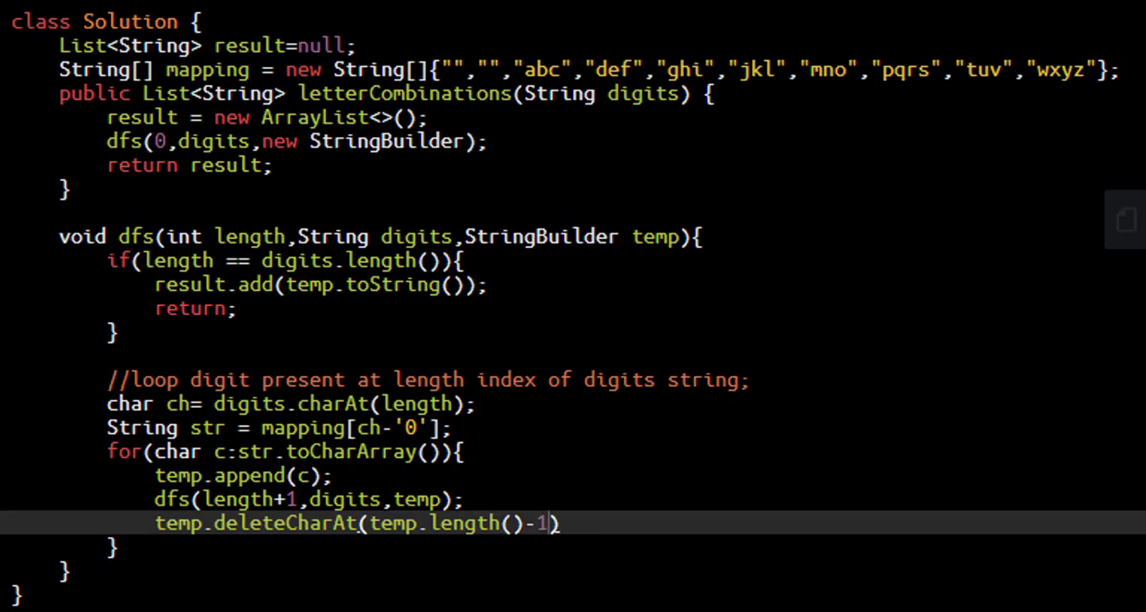
text(;)
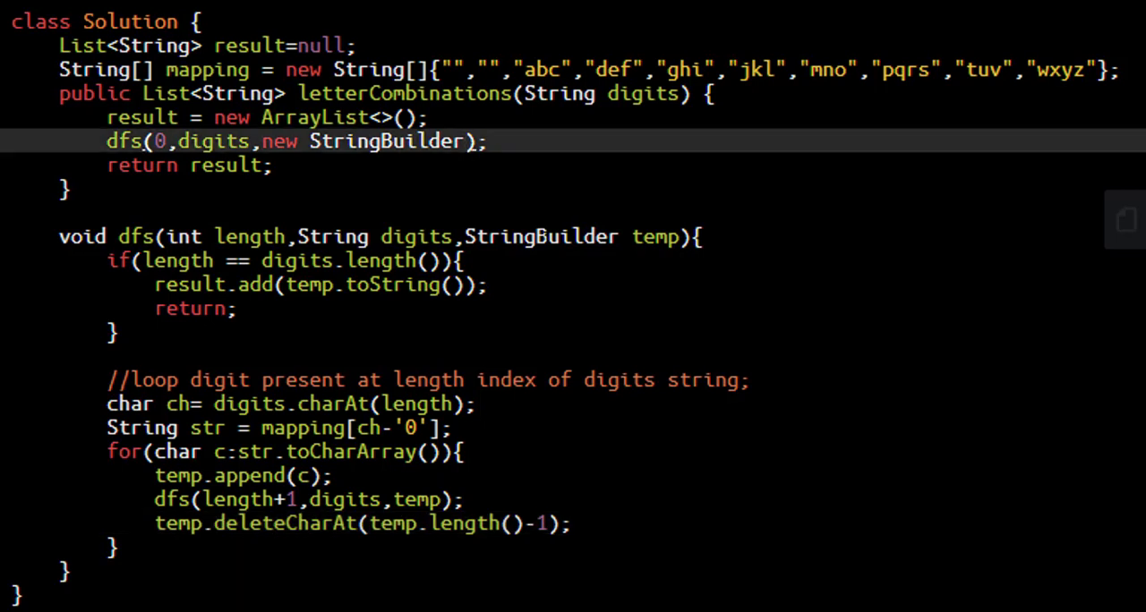
Step: Fix new StringBuilder() and add guard if(digits.length()==0) return result; before dfs
text(())
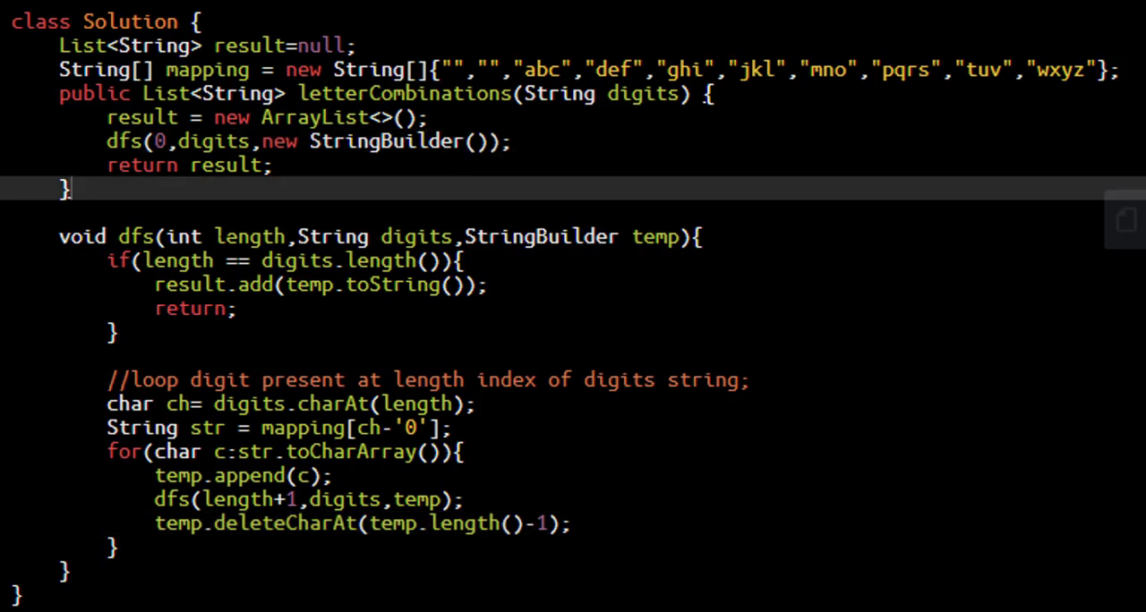
click(653, 93)
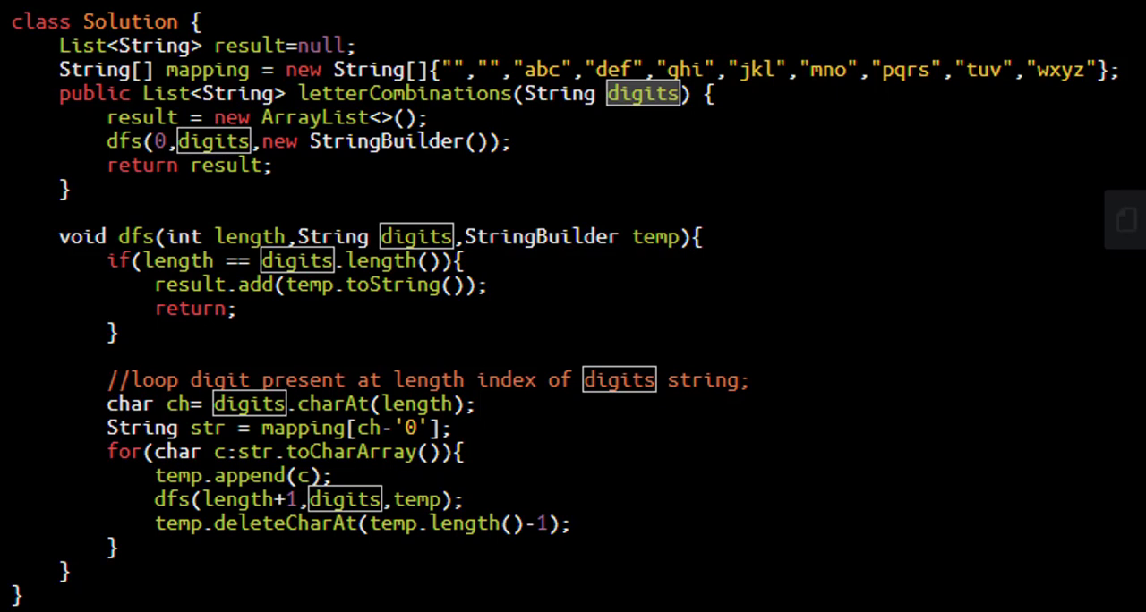
text(if)
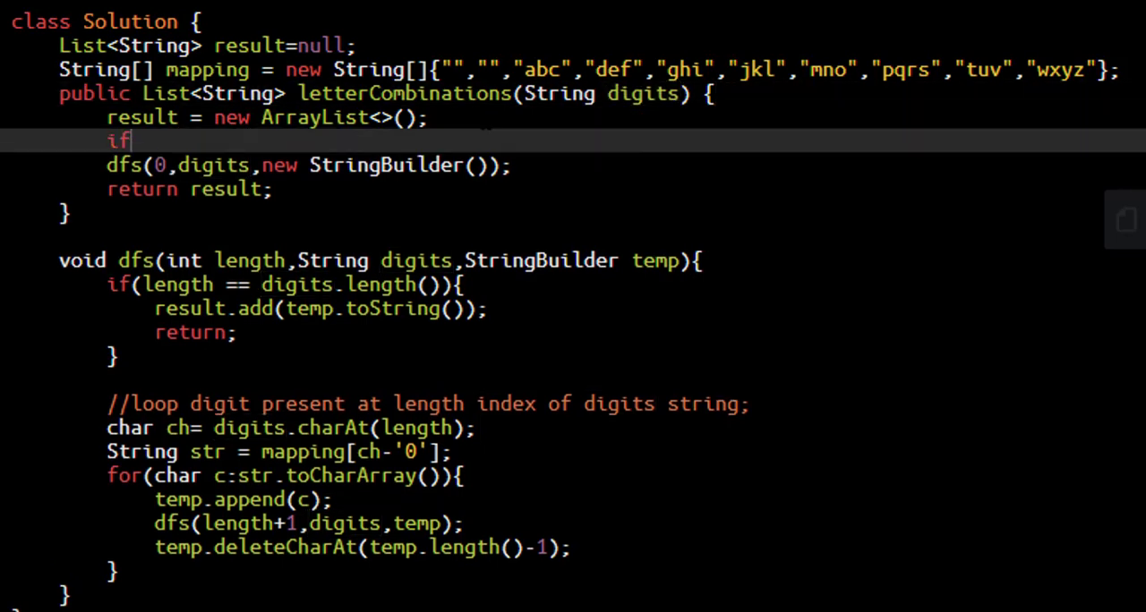
text((digits.length))
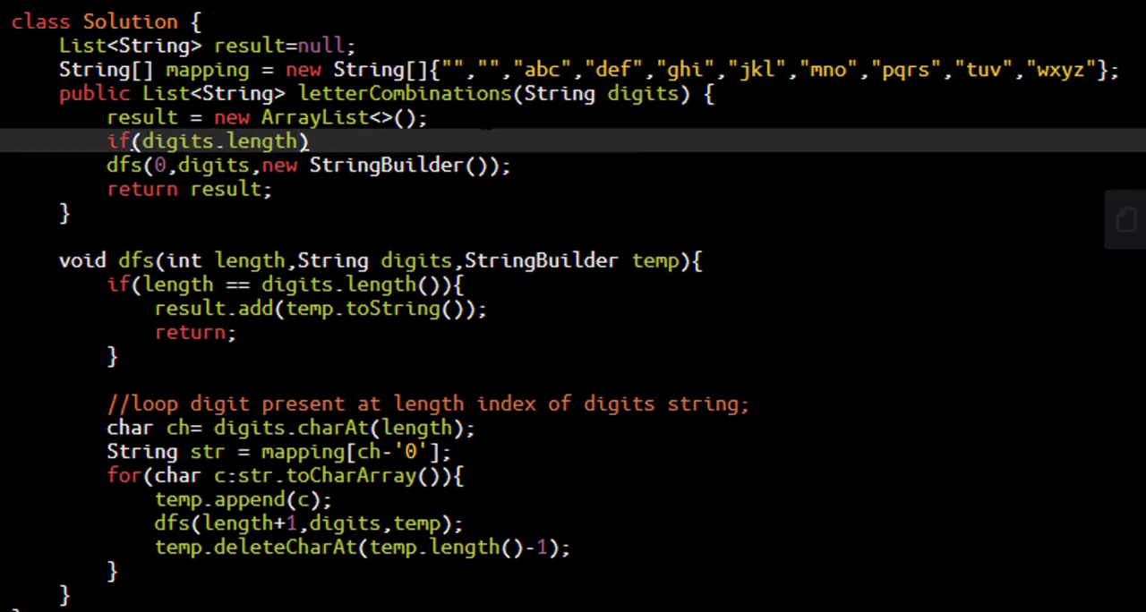
text(()==0) return)
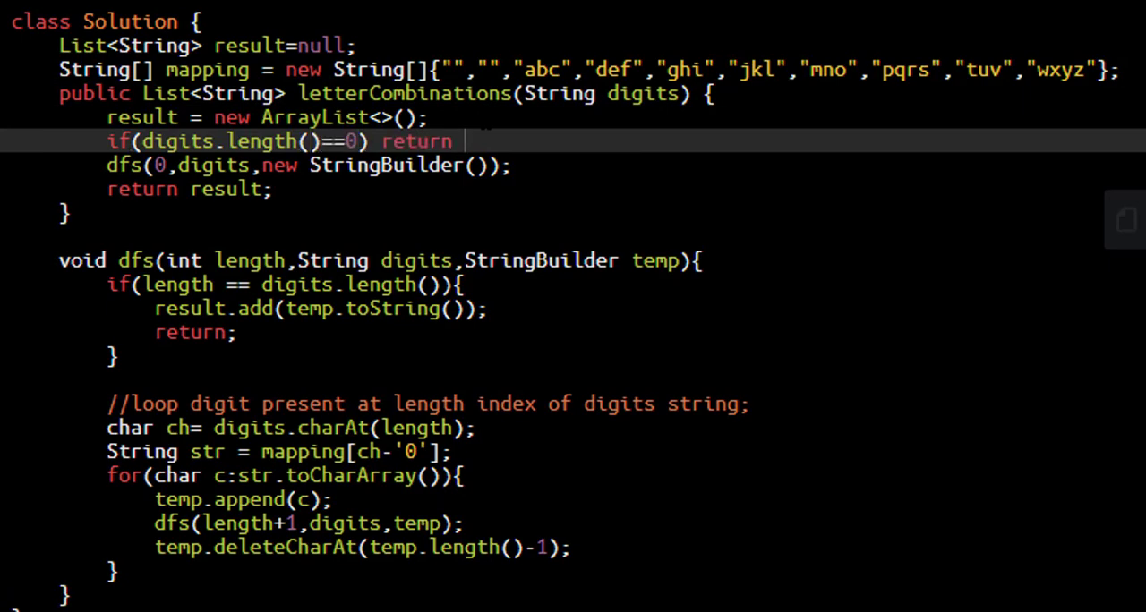
text(result;)
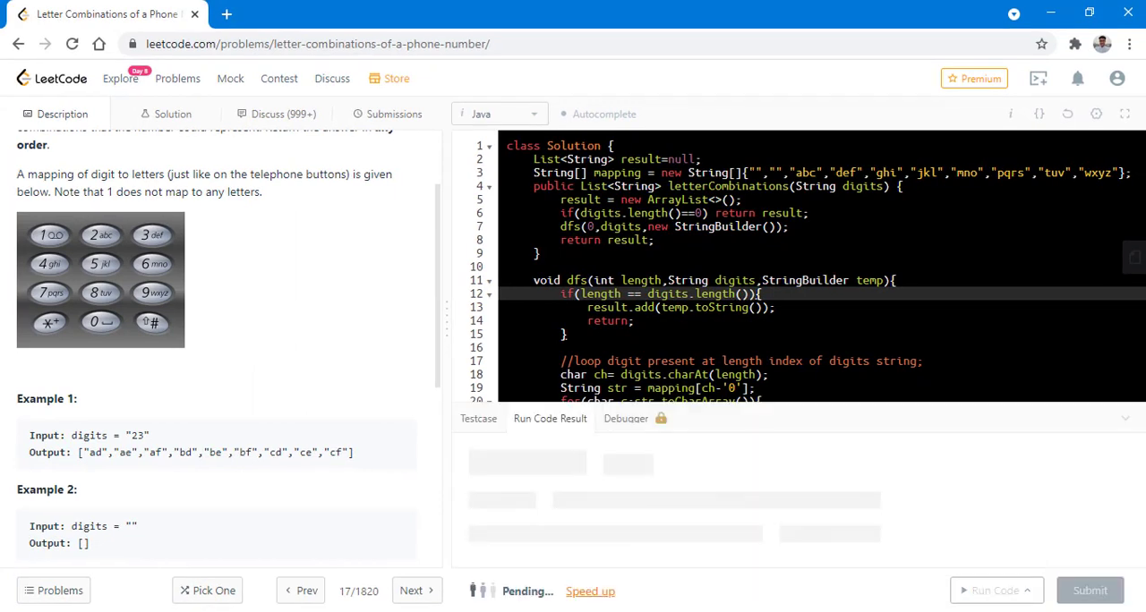
Step: Check the accepted example run, then submit, getting Success with 0 ms runtime
click(991, 589)
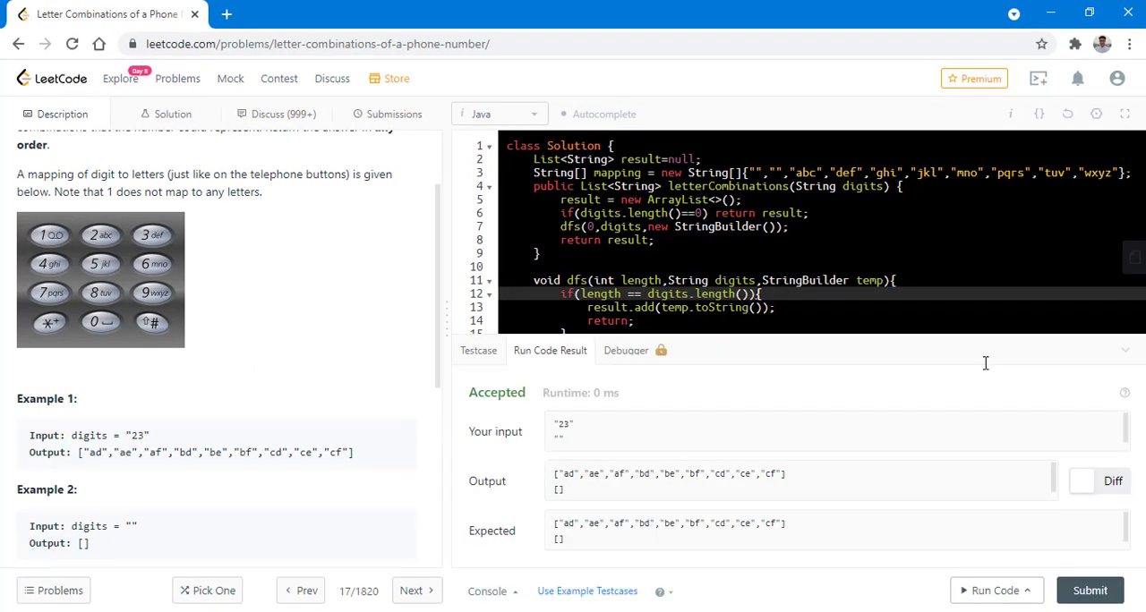
click(393, 114)
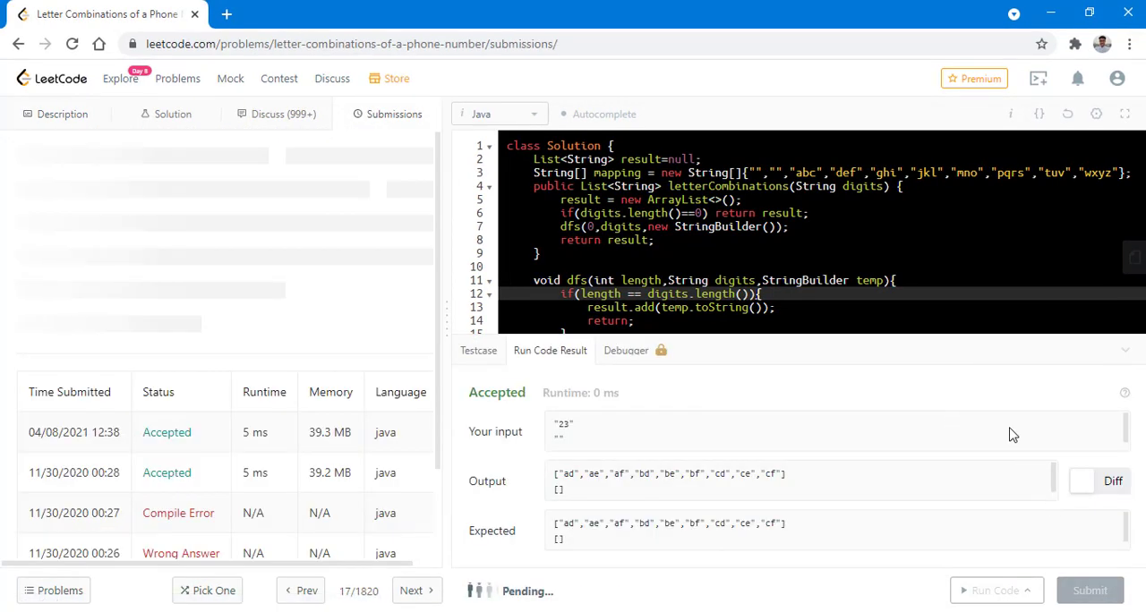
click(1090, 590)
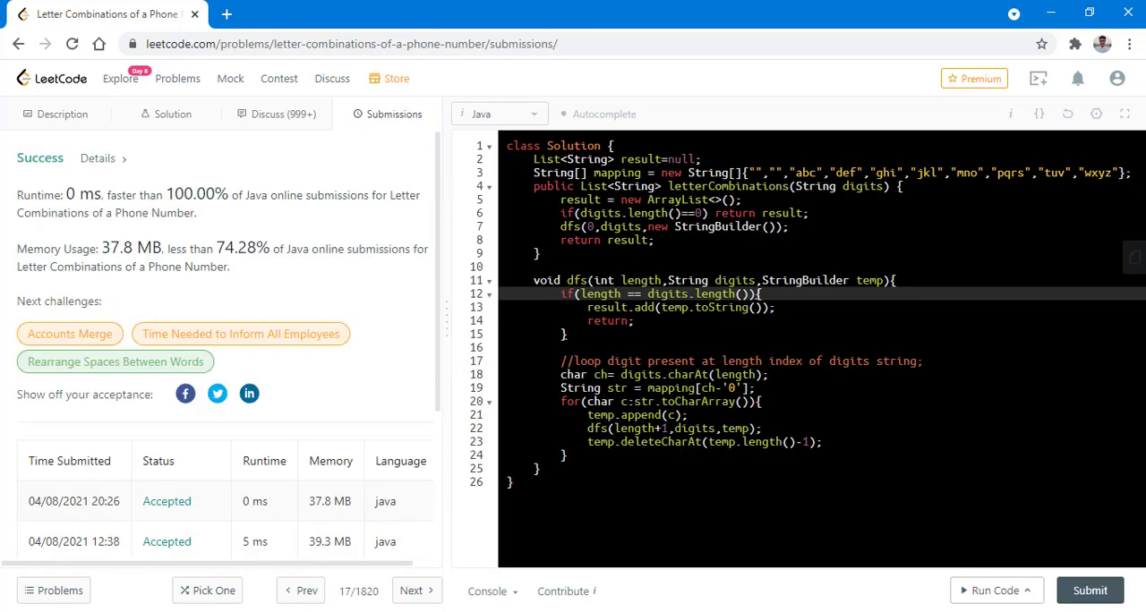